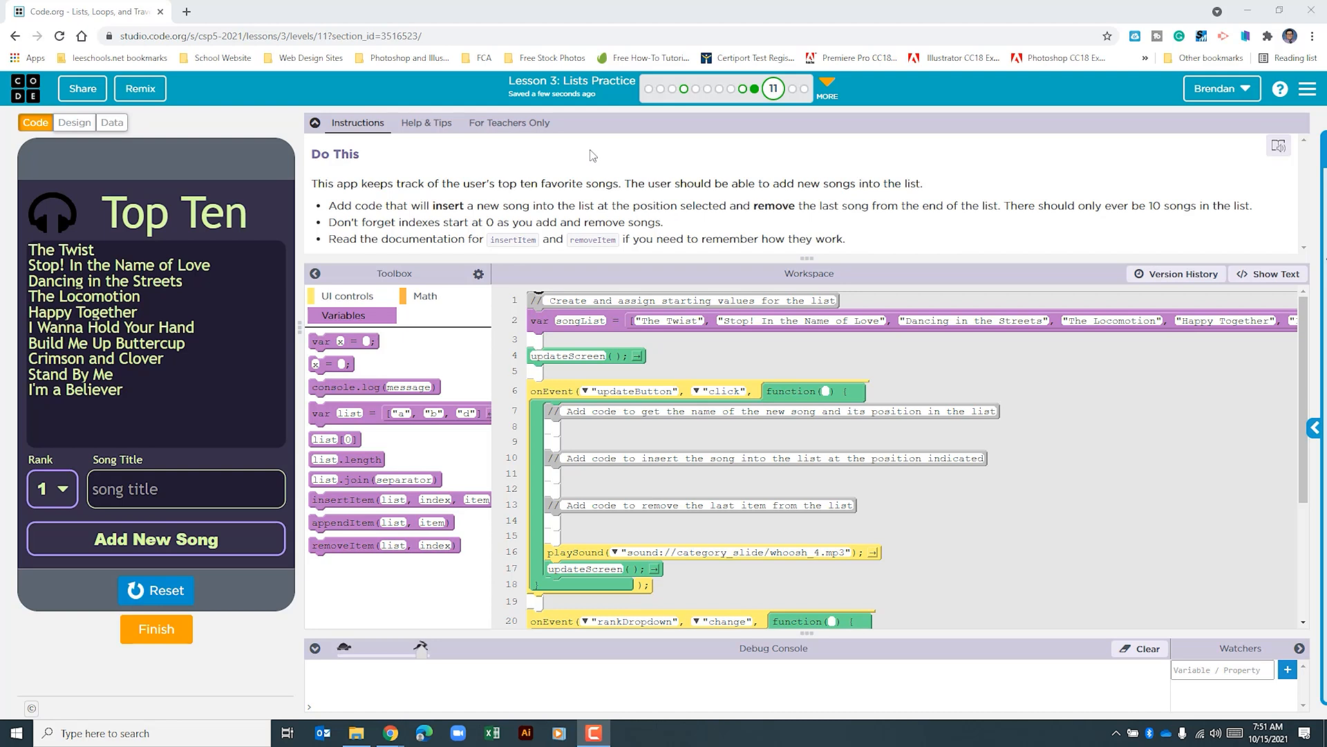
mouse_move(215, 294)
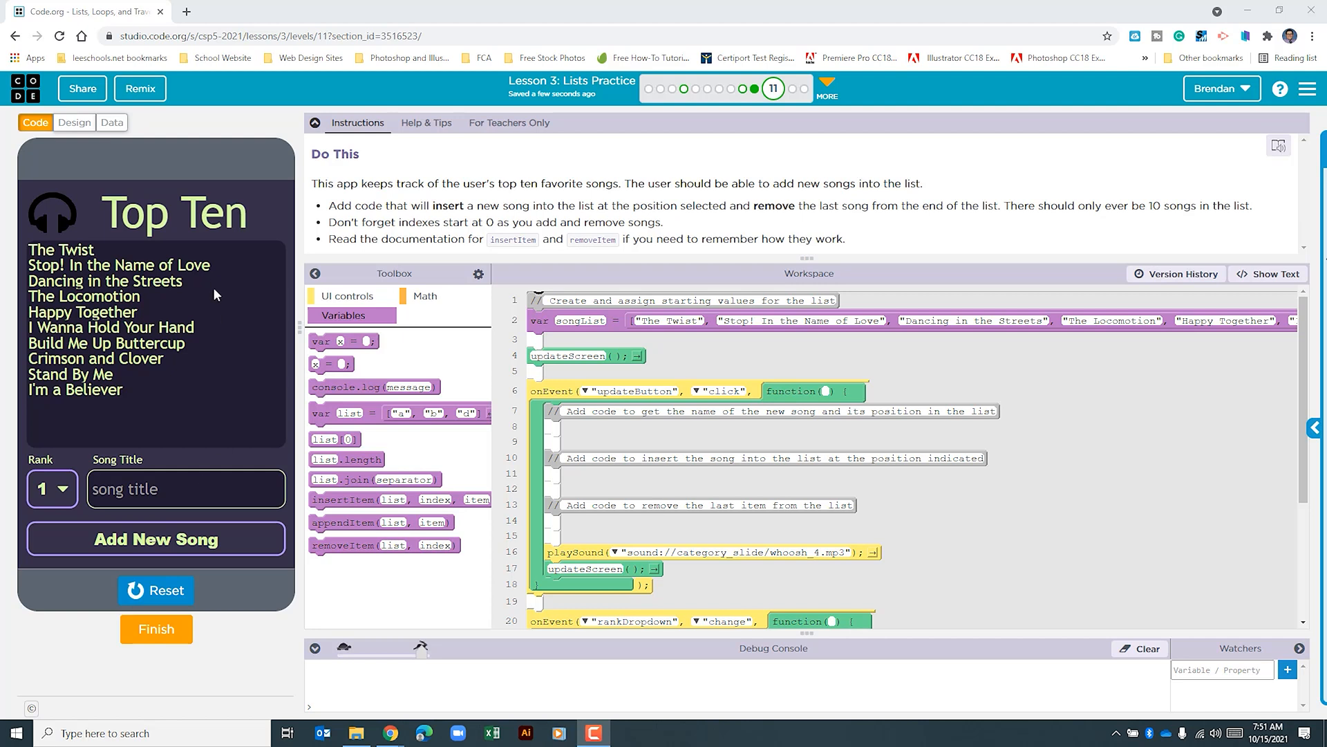
mouse_move(528, 348)
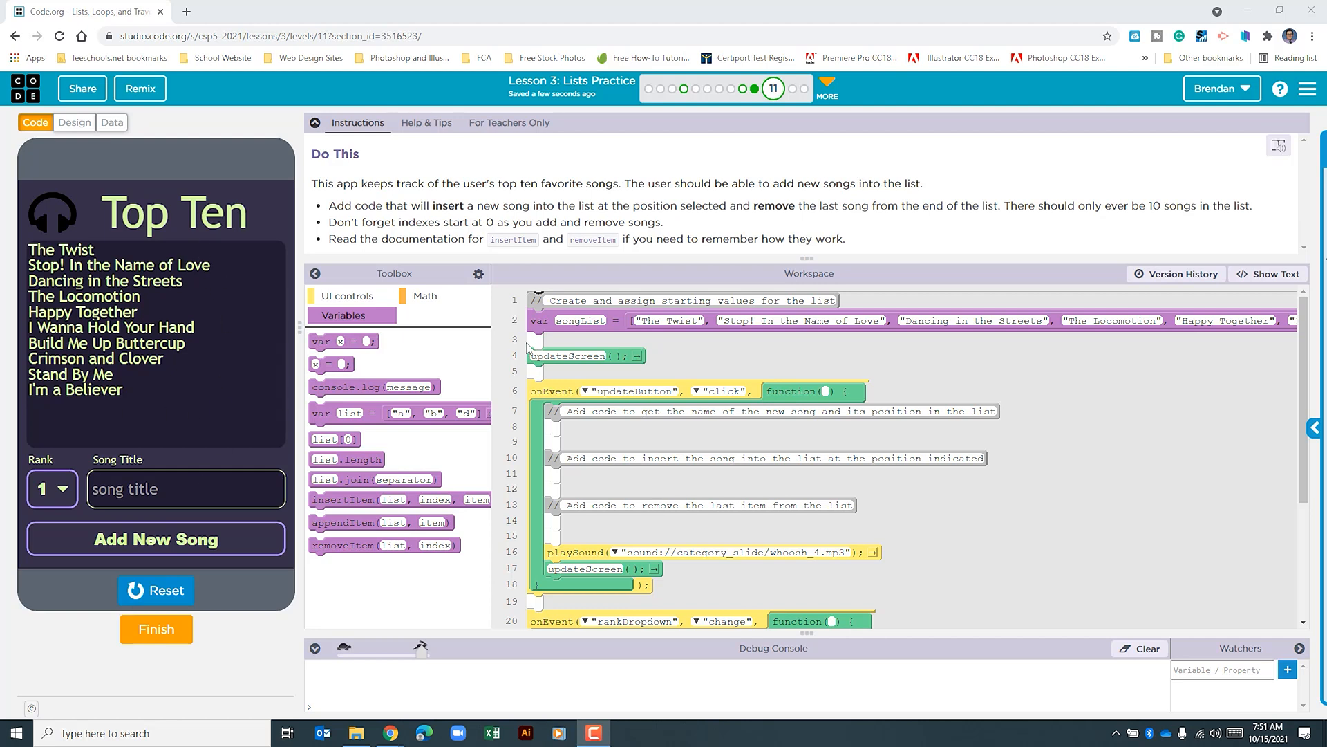
mouse_move(546, 339)
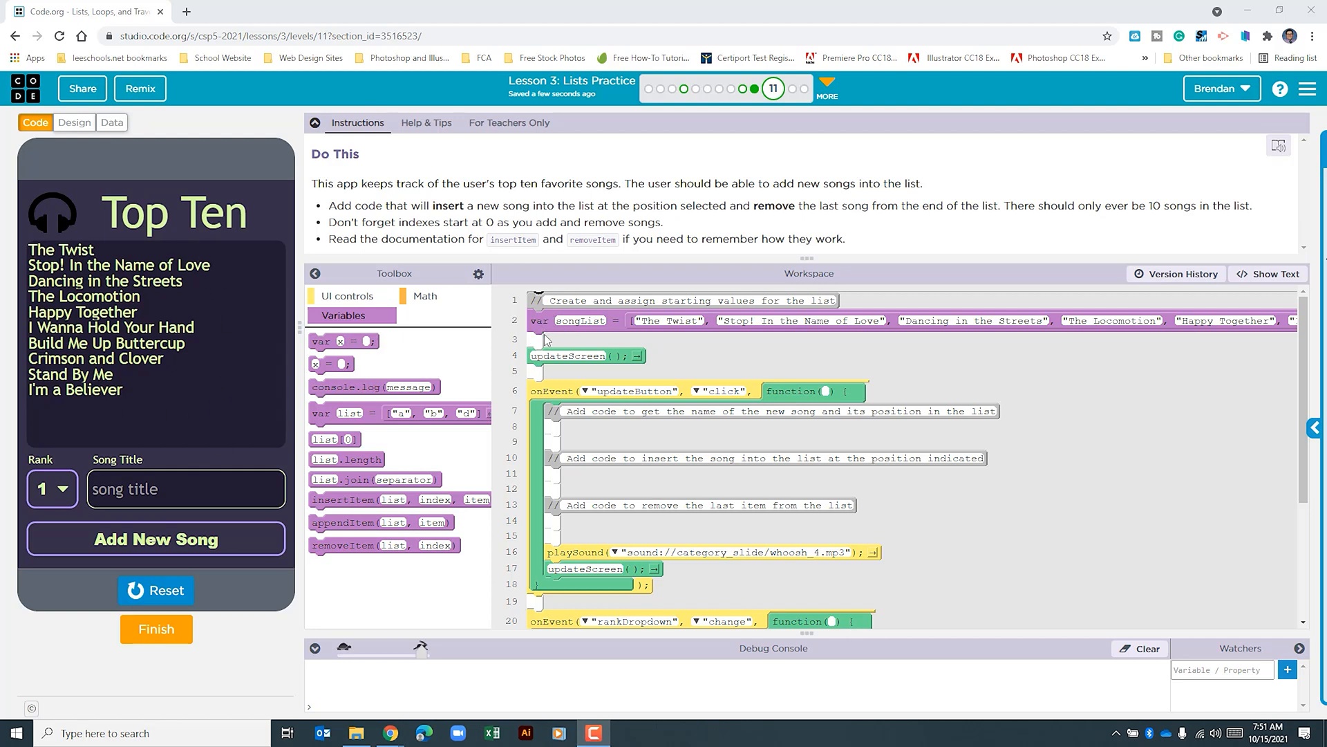
mouse_move(181, 434)
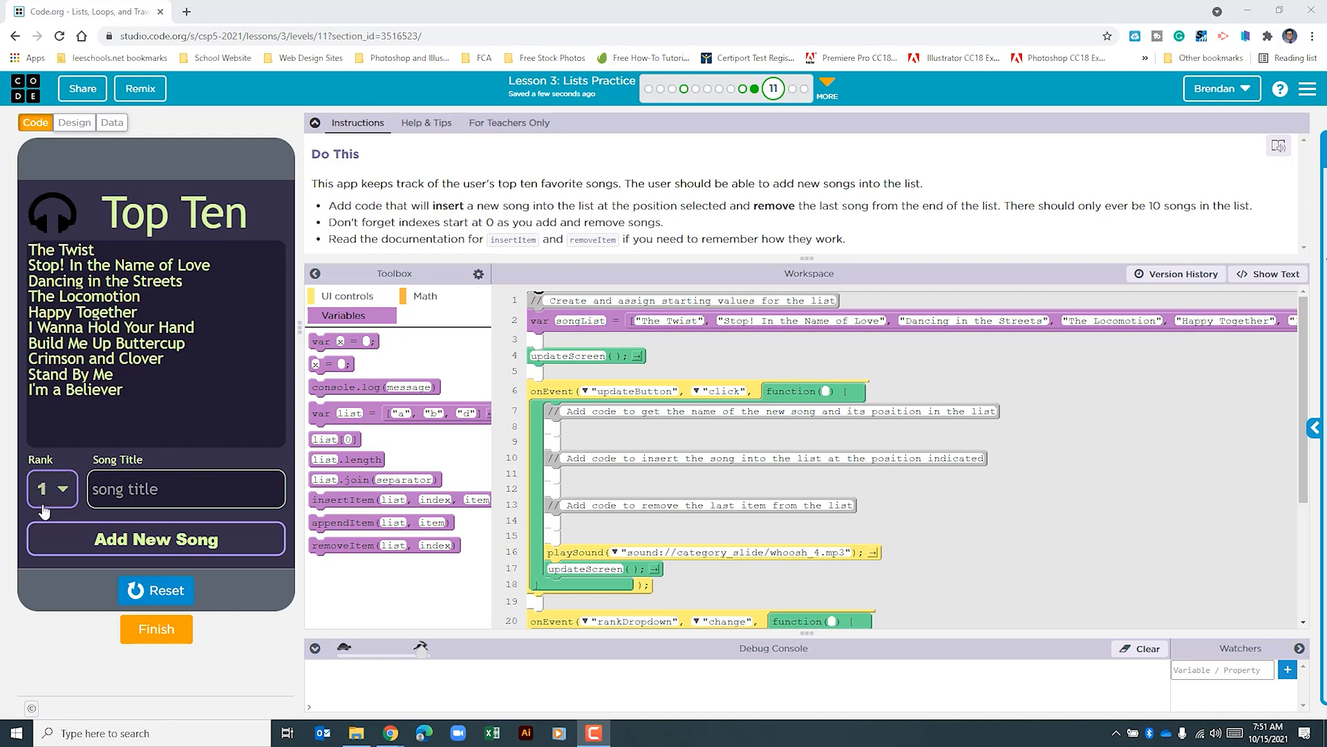
mouse_move(249, 344)
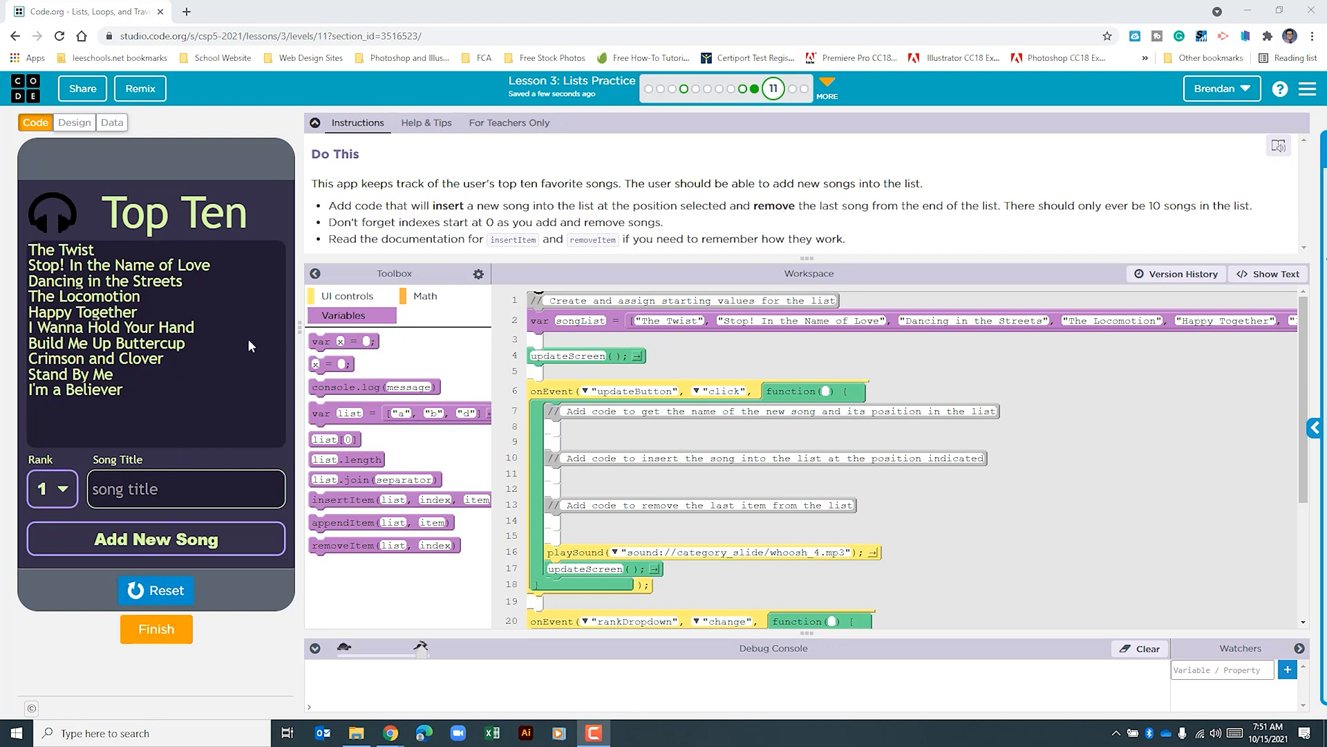
mouse_move(155, 386)
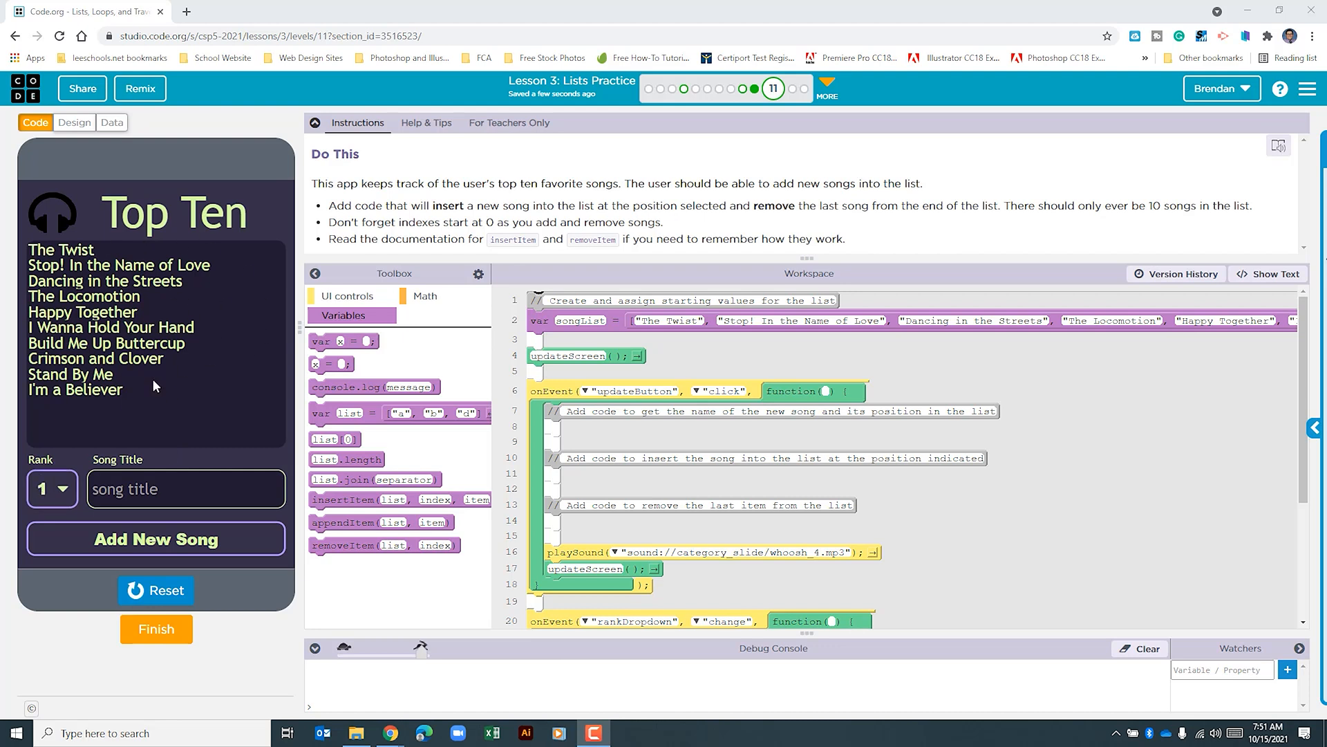
mouse_move(58, 400)
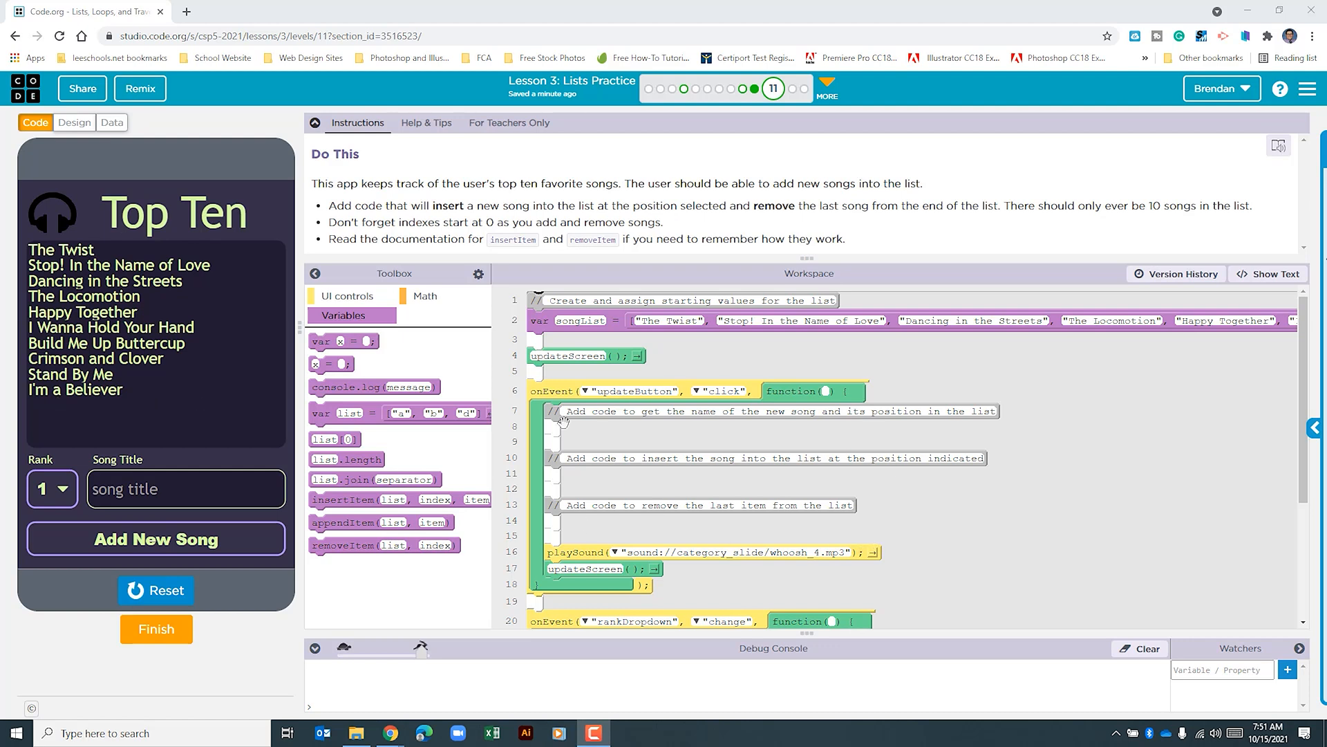
mouse_move(512, 396)
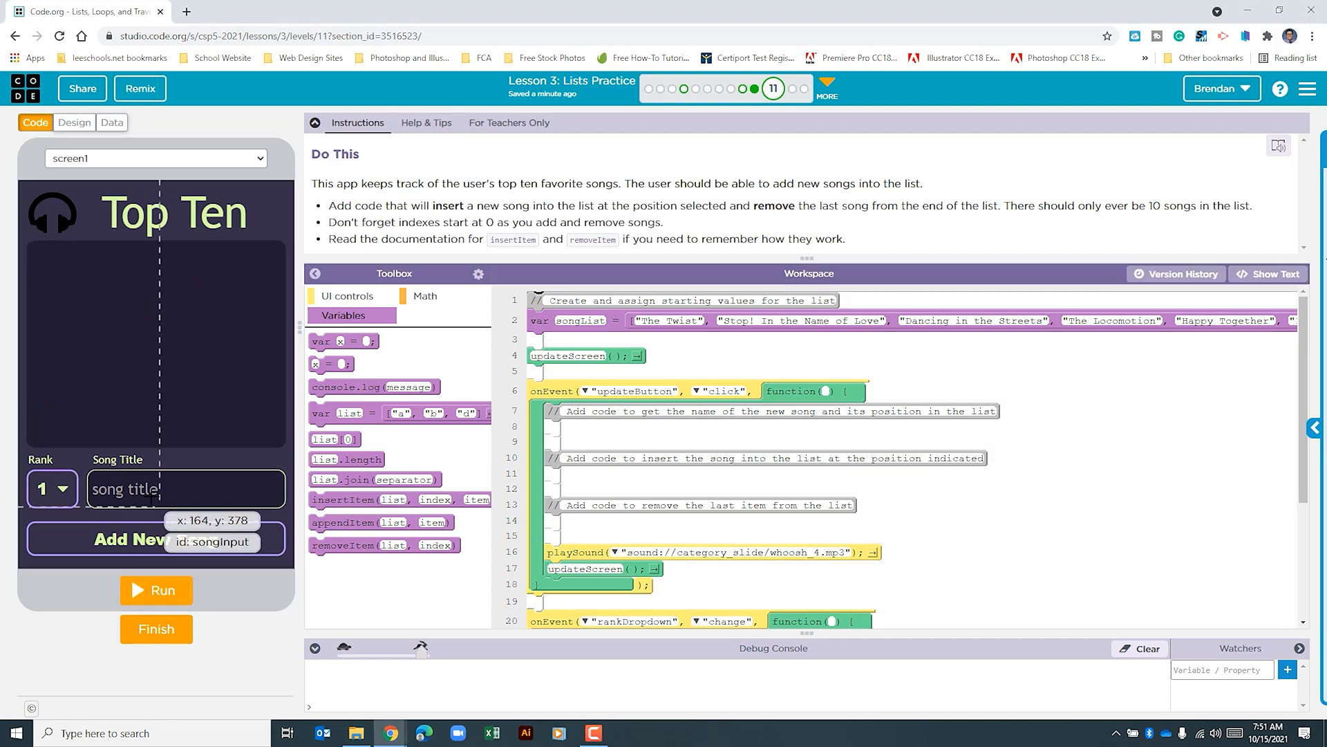
mouse_move(668, 496)
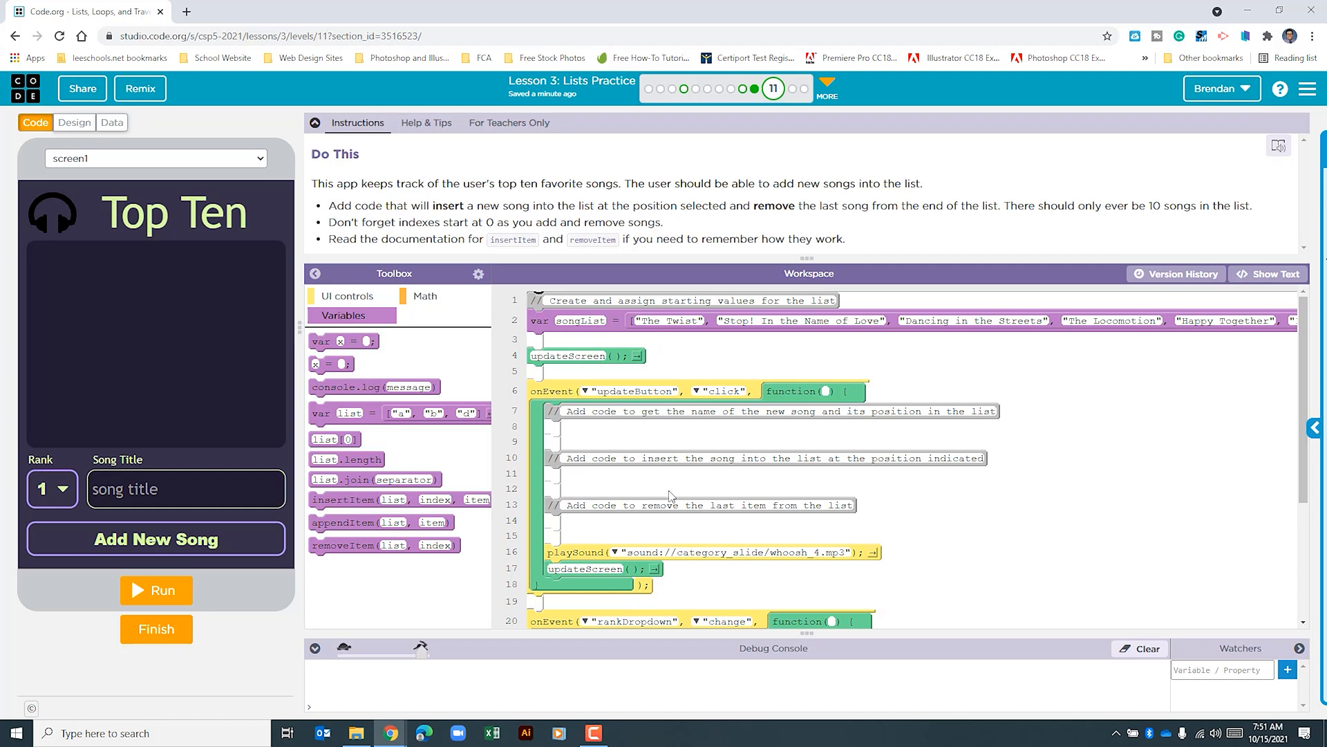
mouse_move(169, 488)
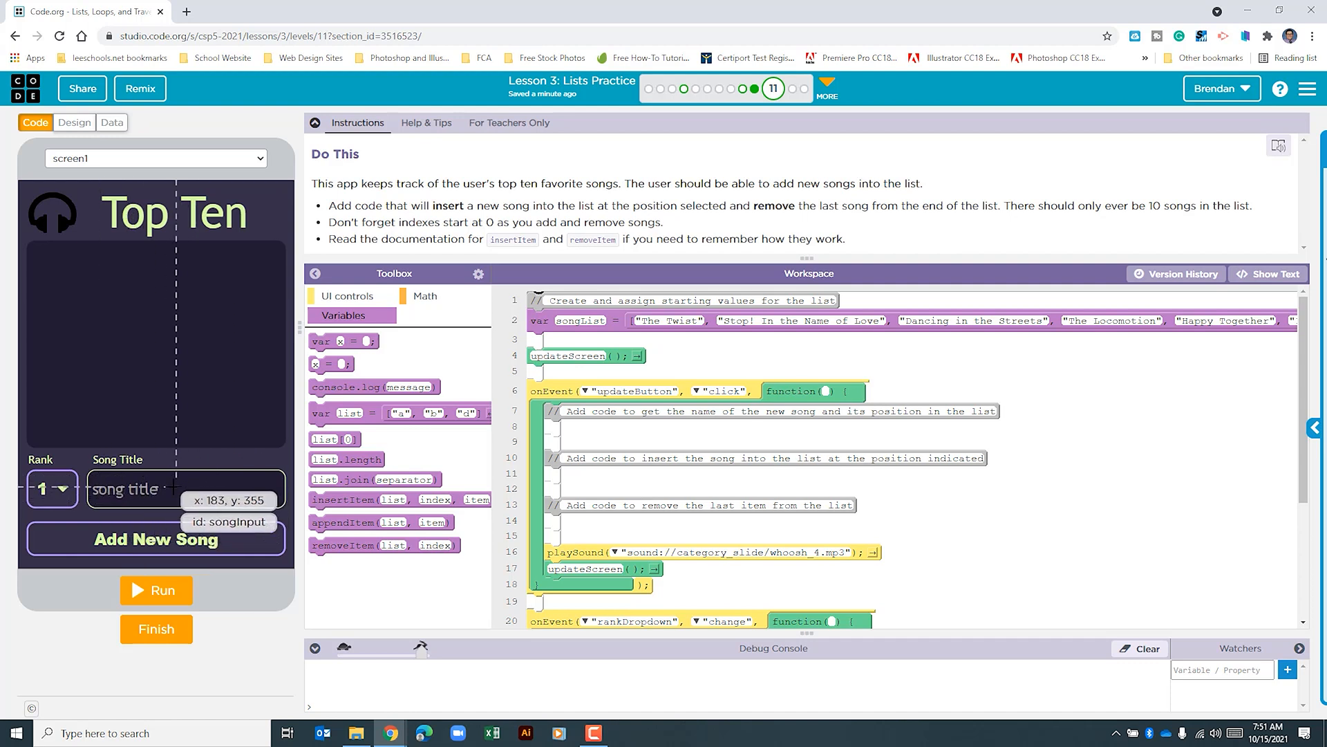
mouse_move(180, 501)
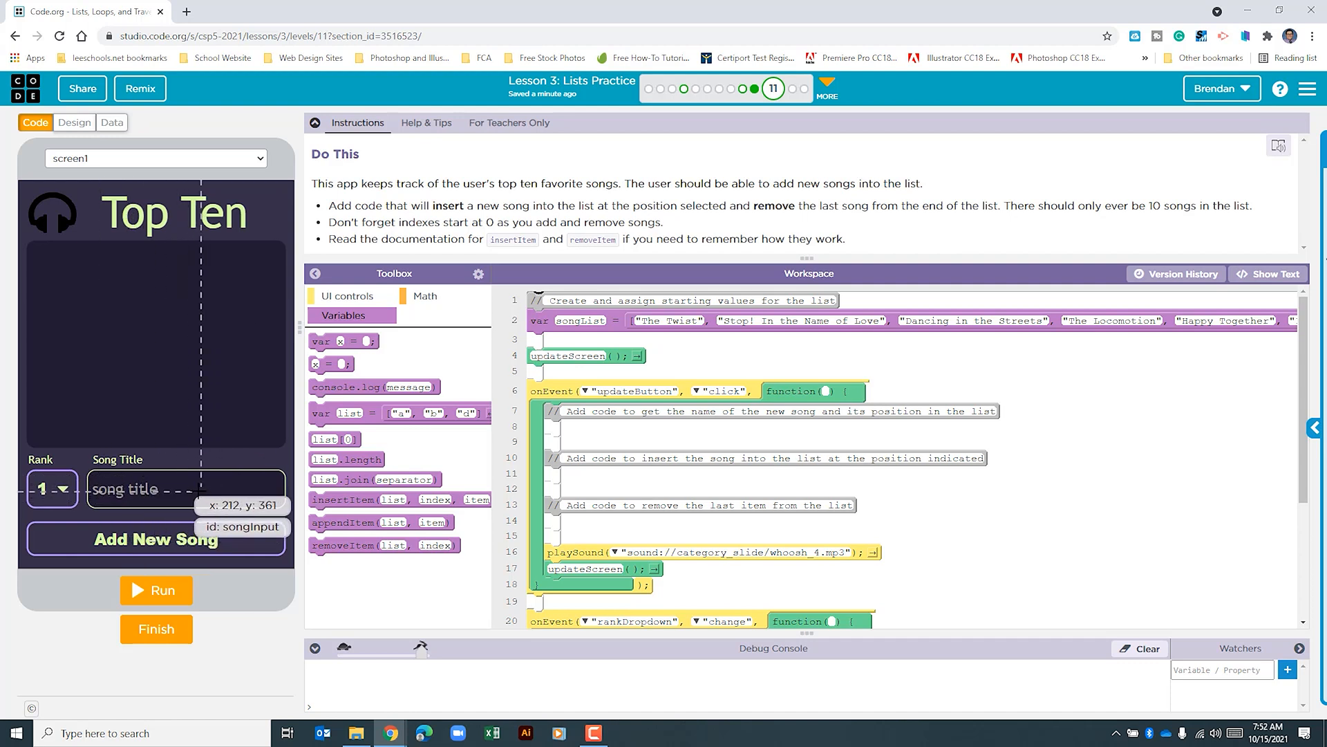
mouse_move(50, 489)
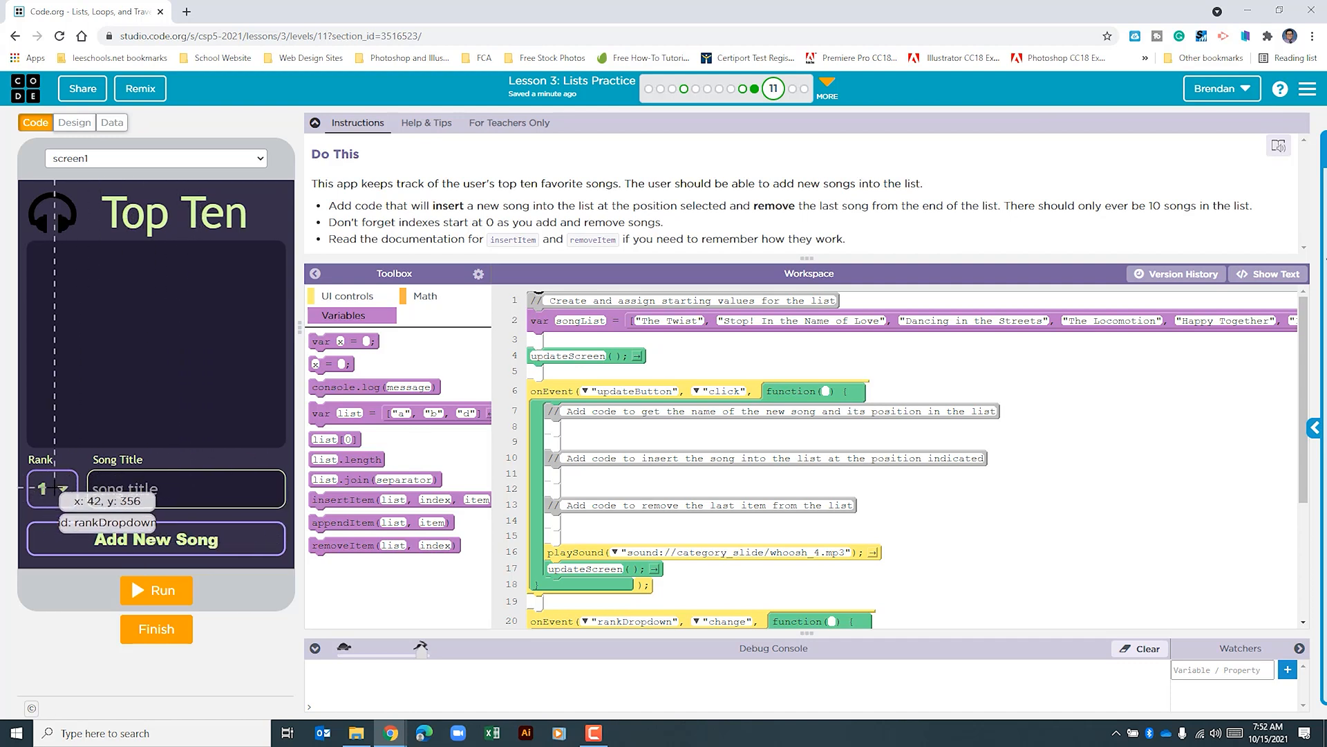
mouse_move(339, 341)
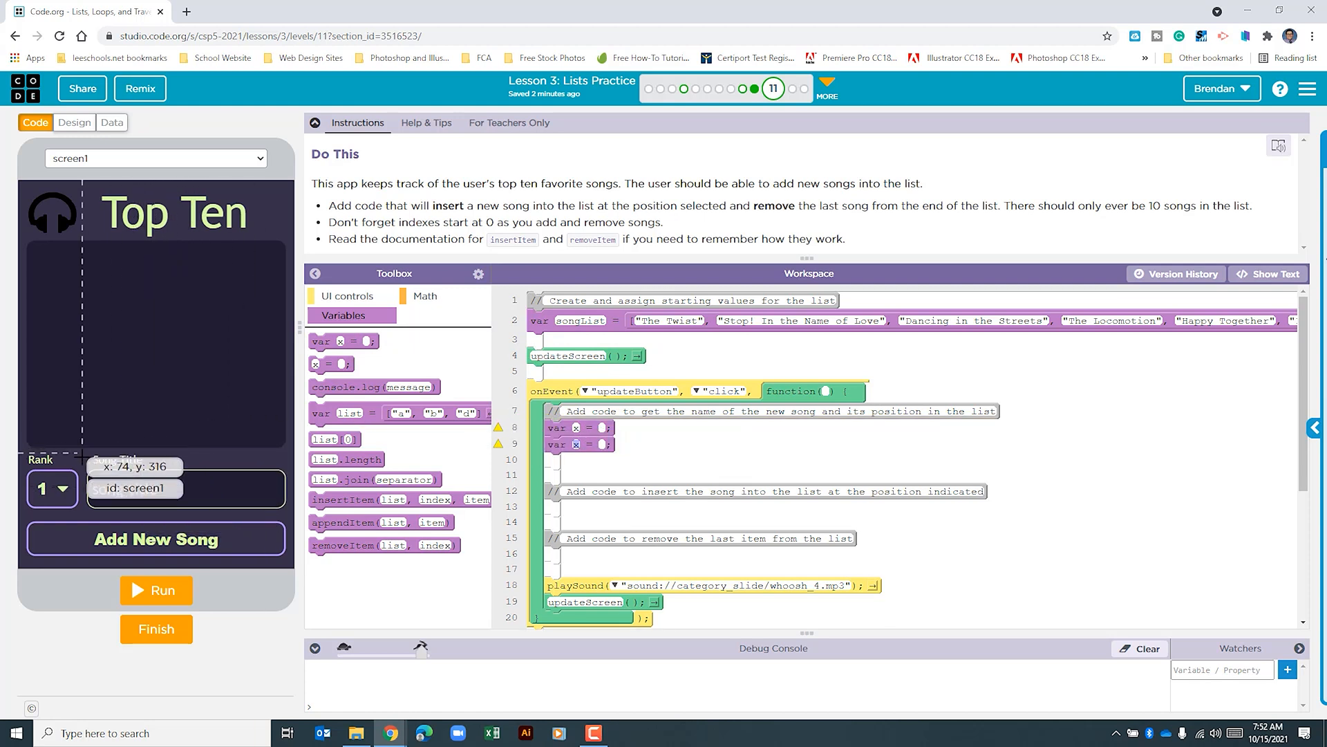
mouse_move(184, 490)
type("songTitle")
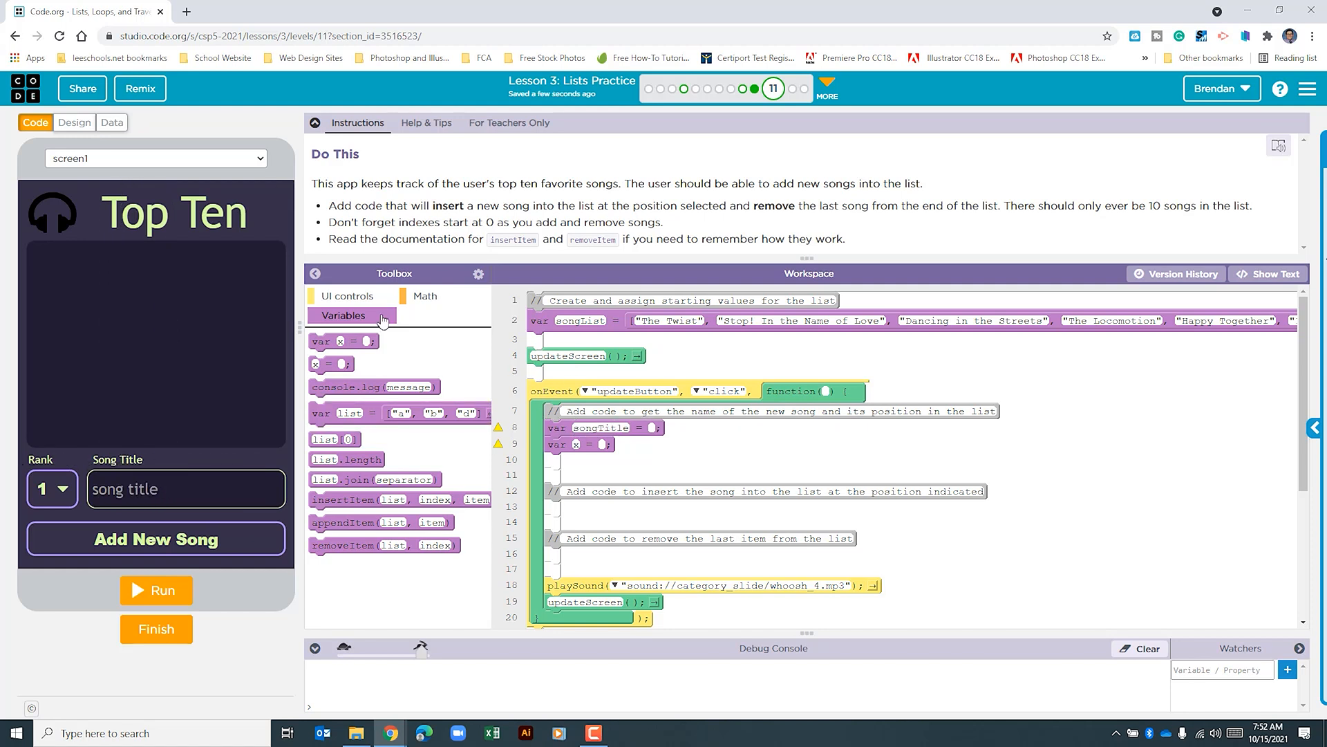
Set the songTitle variable to getText("songInput") inside the updateButton click handler
left_click(348, 295)
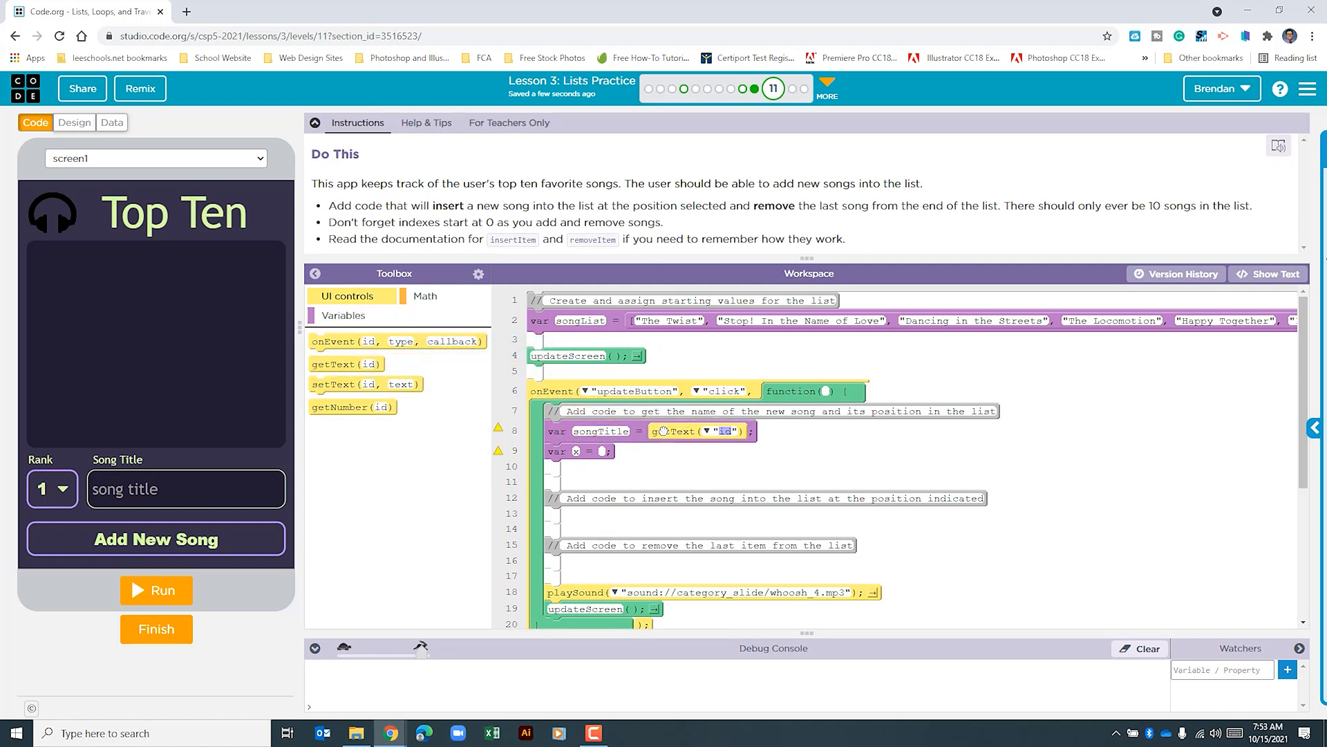
mouse_move(174, 489)
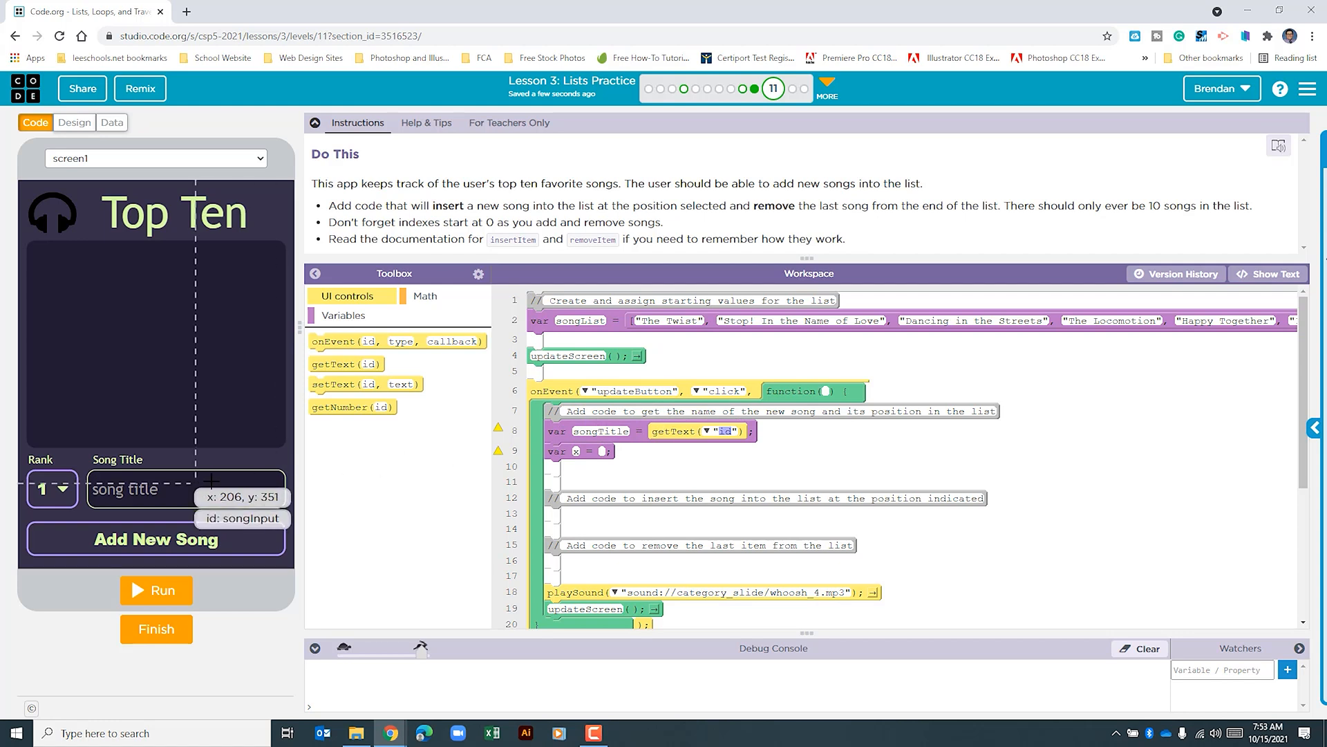
left_click(710, 431)
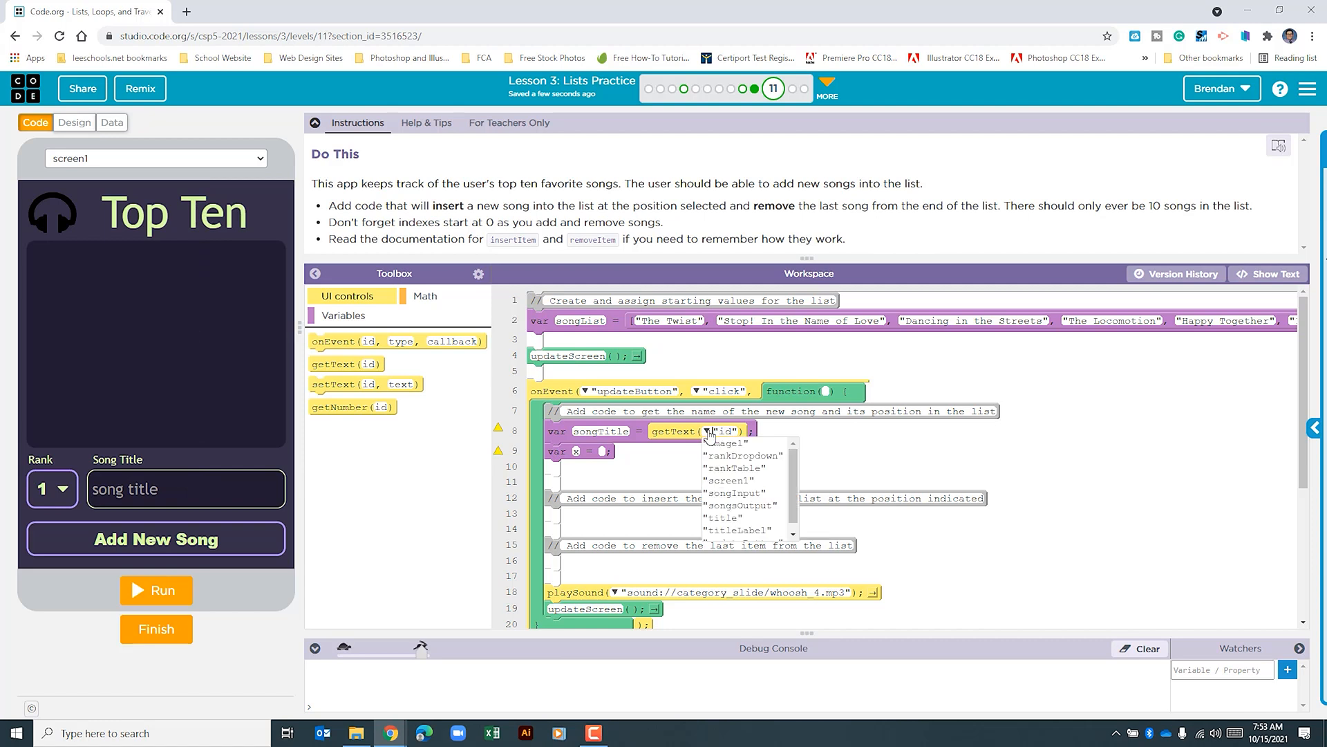
left_click(737, 493)
type("rank")
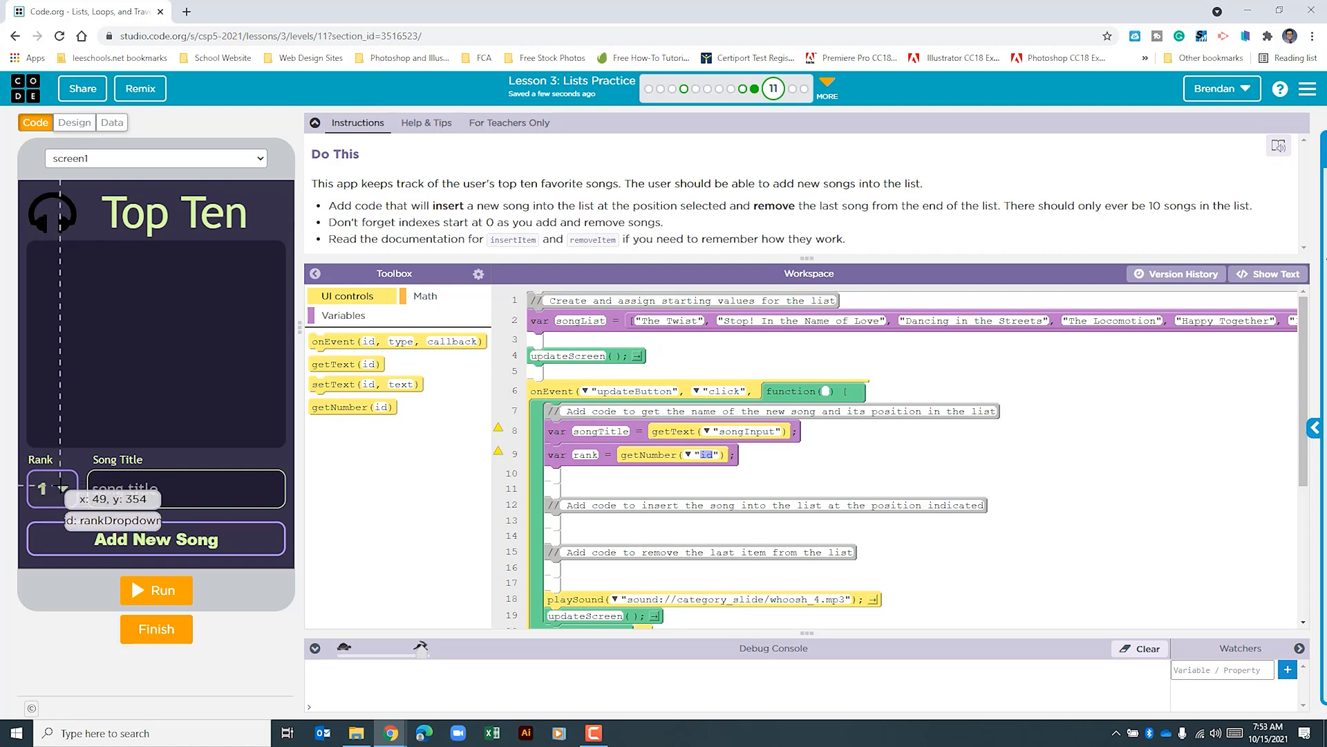
Make the rank variable read getNumber("rankDropdown")
left_click(692, 455)
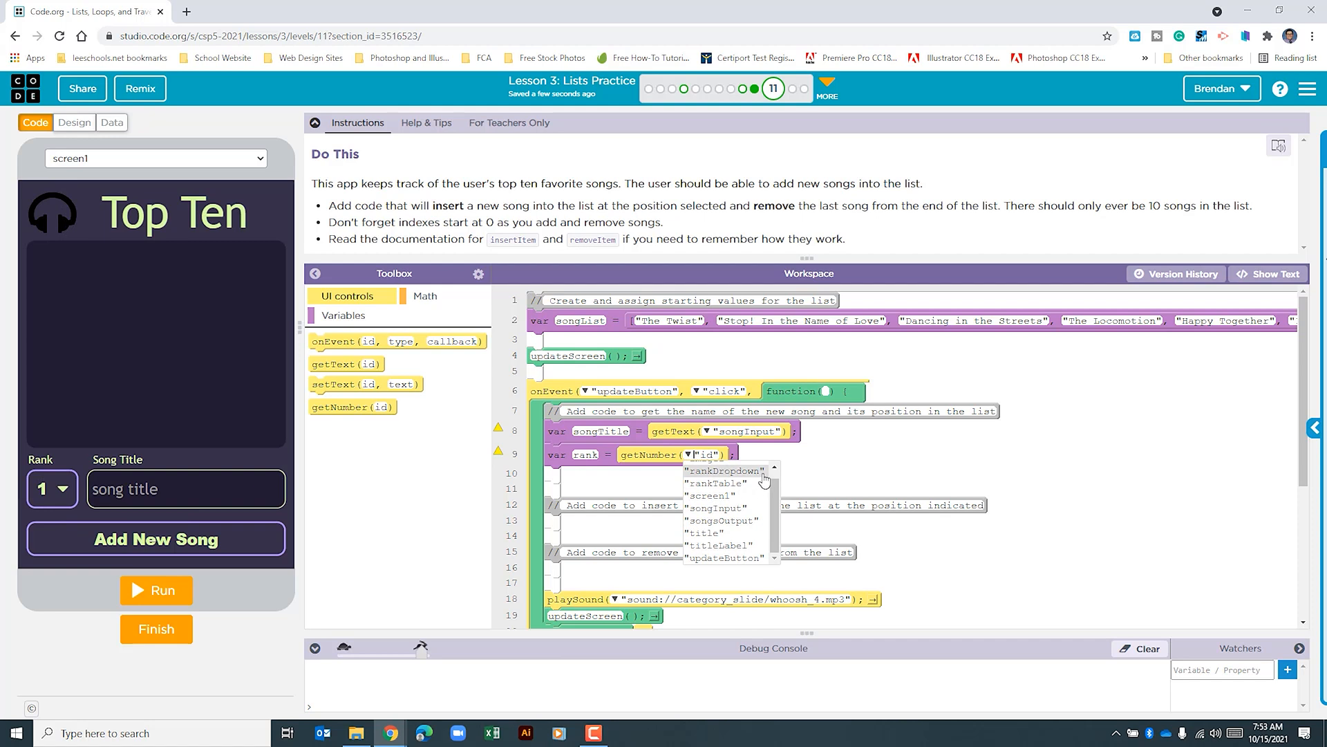
left_click(731, 471)
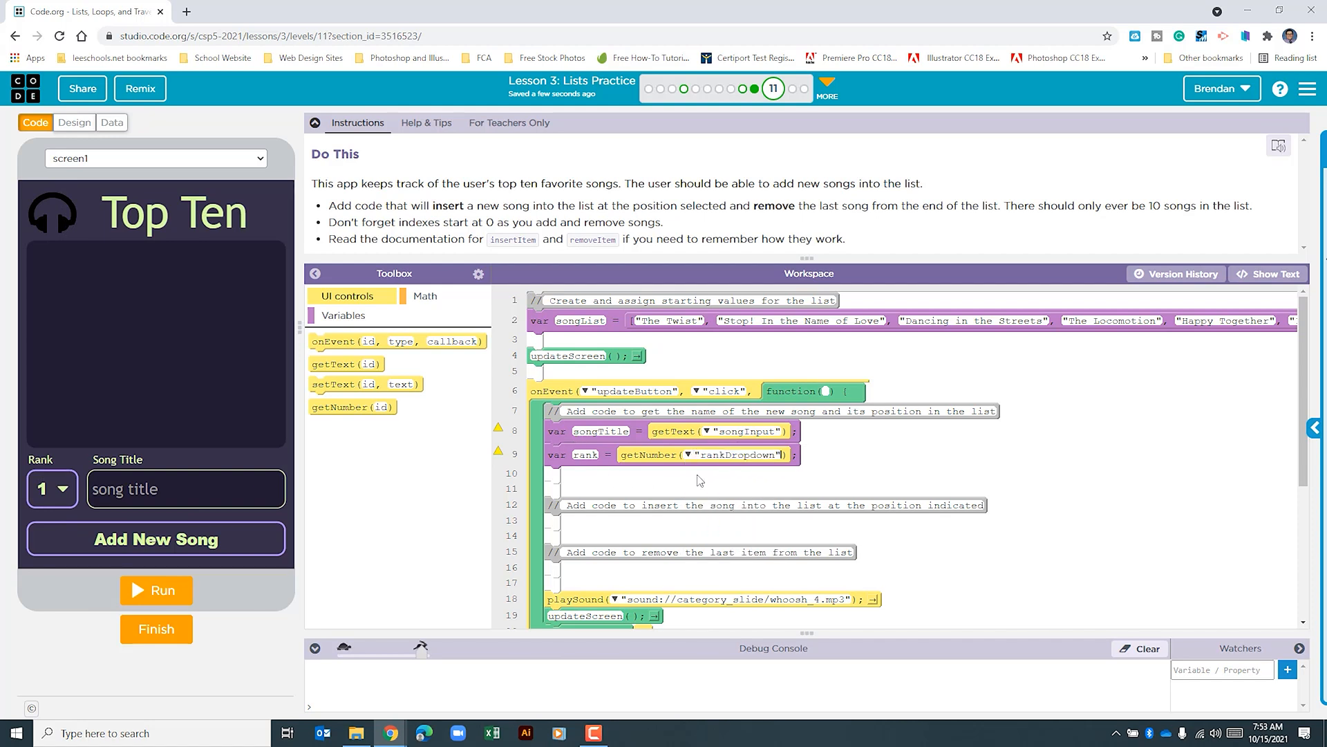
mouse_move(721, 448)
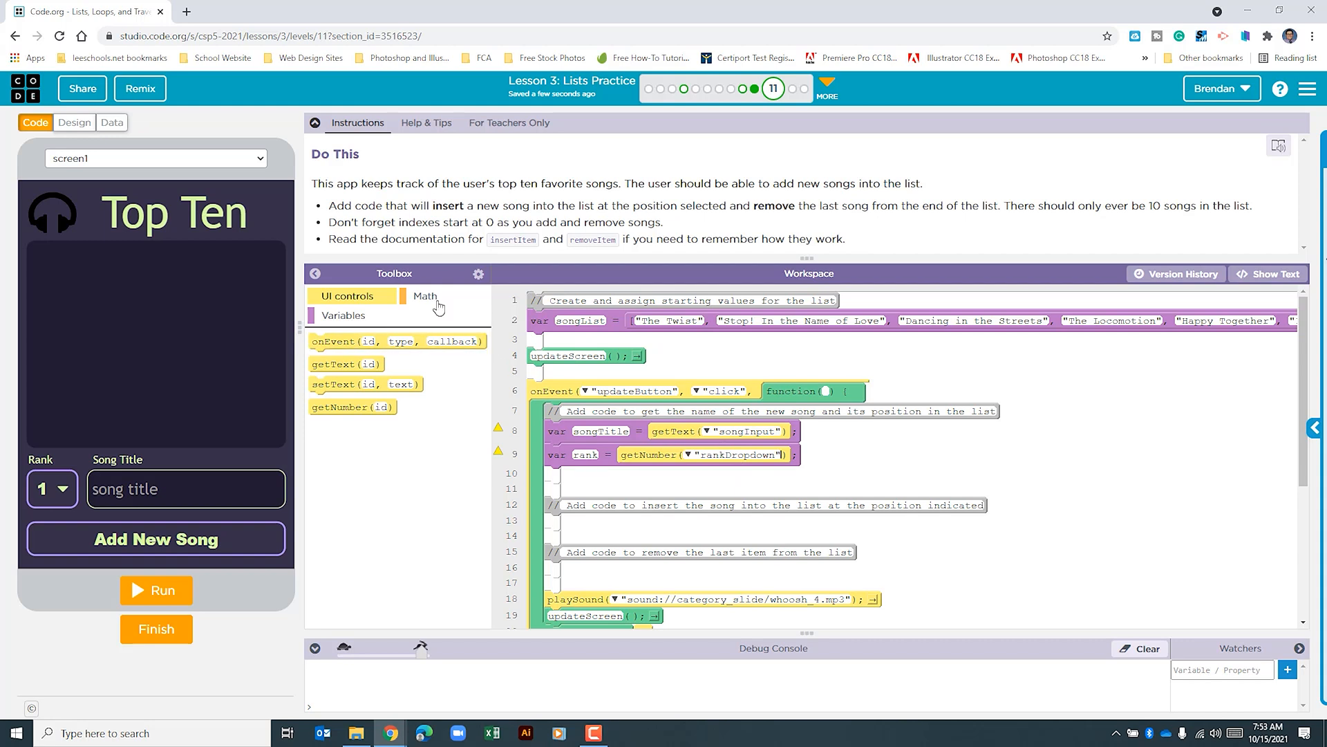
mouse_move(770, 474)
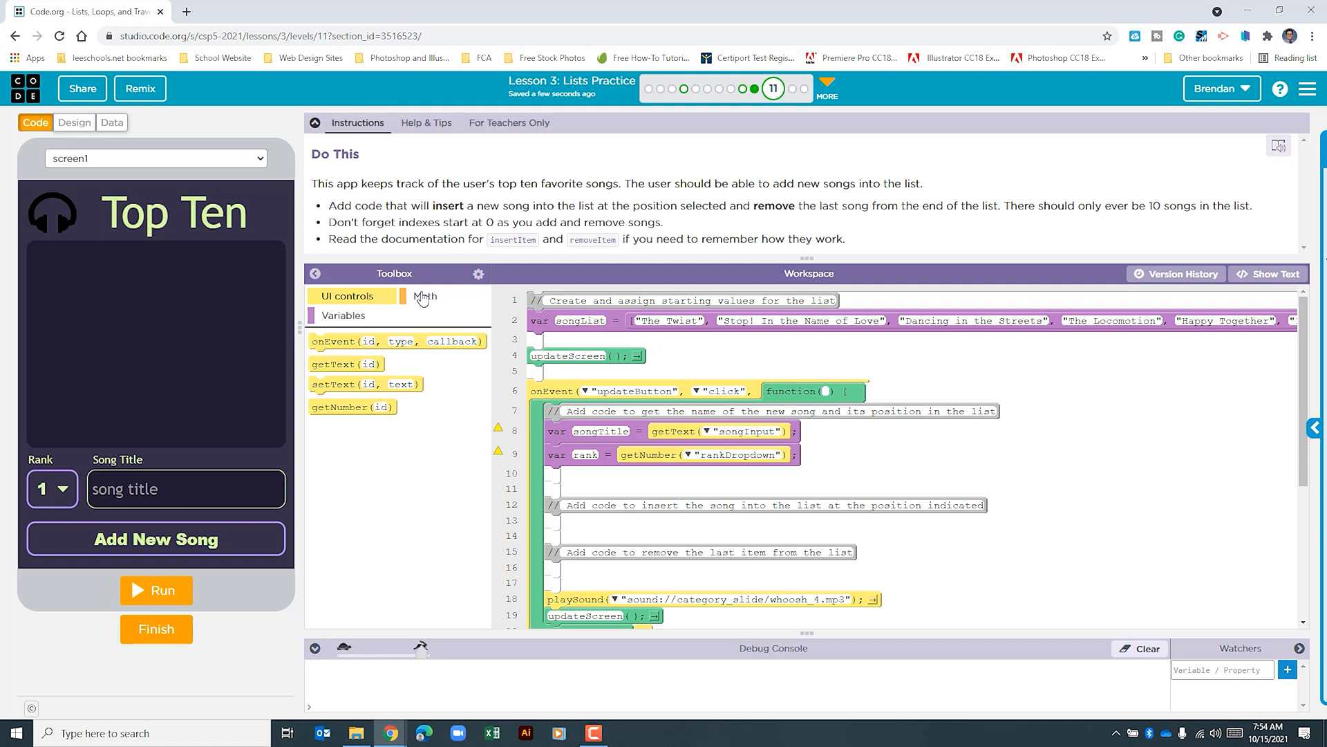
left_click(423, 295)
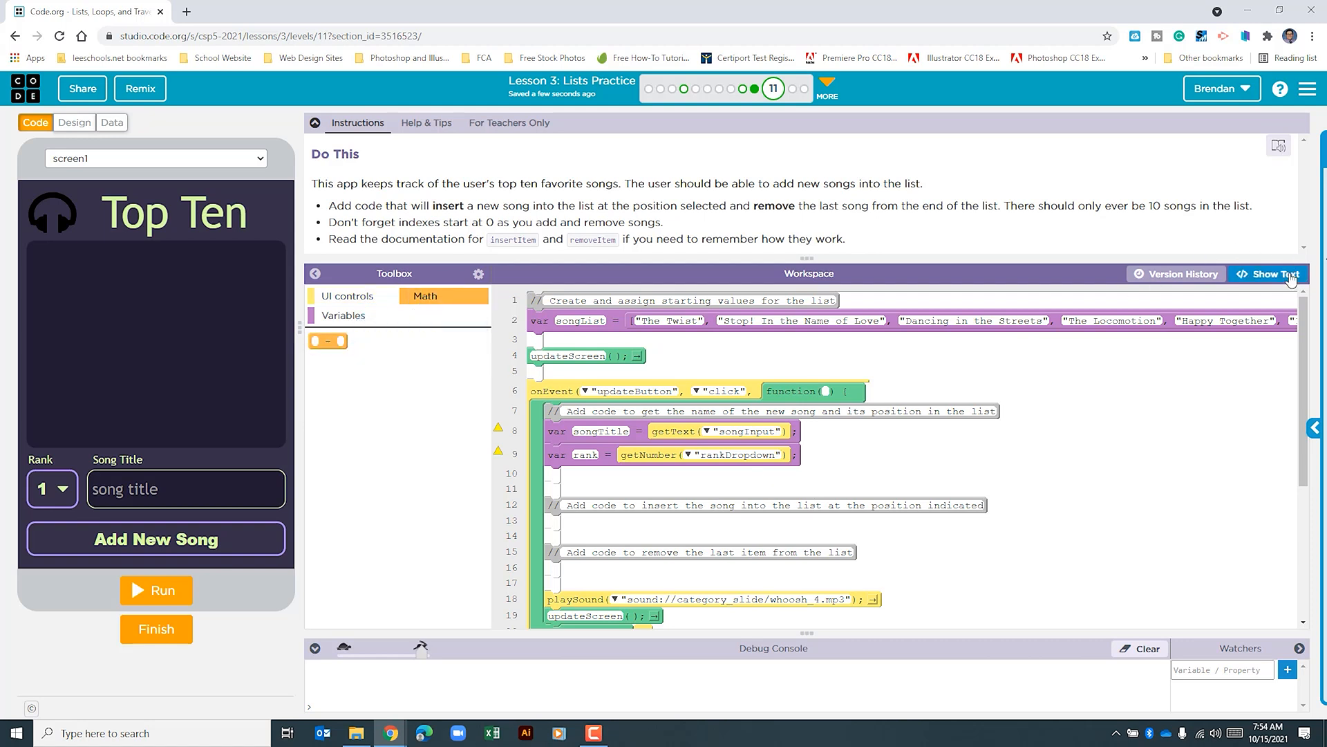
Append '- 1' to getNumber("rankDropdown") in text view for a zero-based rank, then return to blocks
left_click(1286, 274)
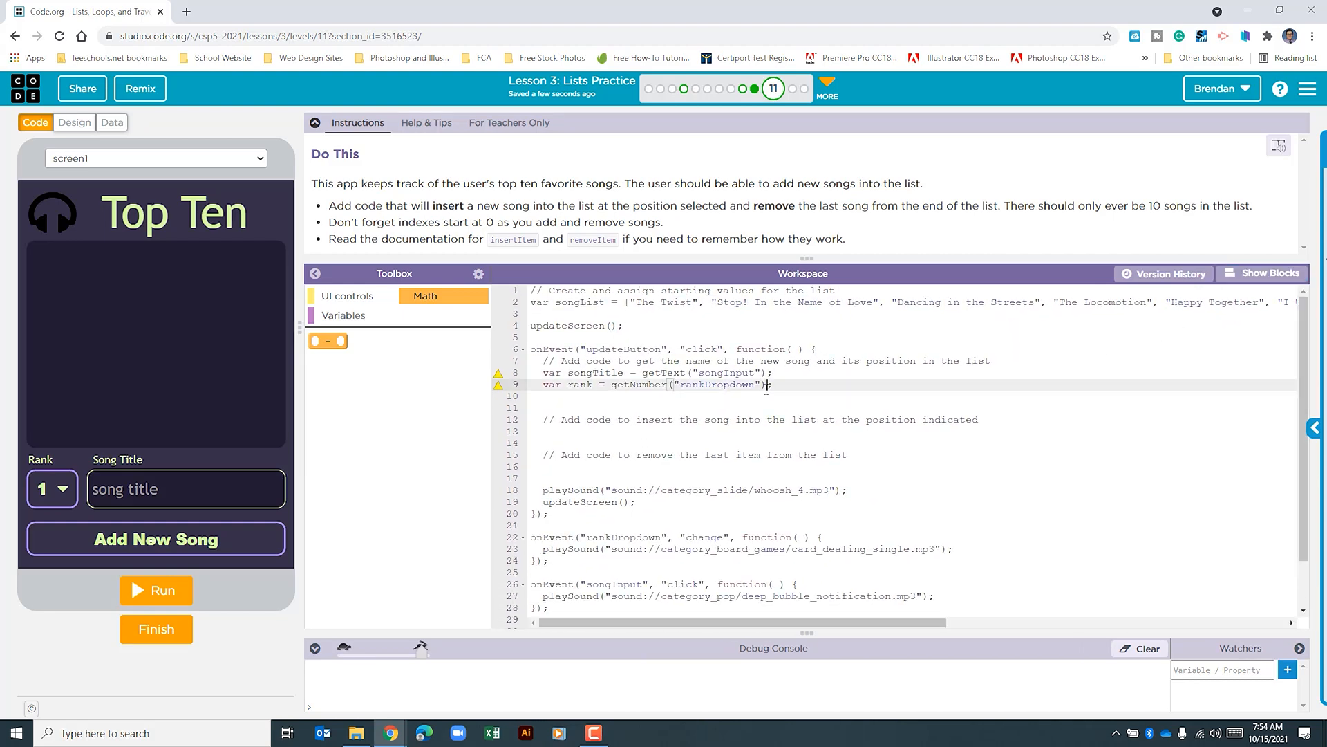
type("- ;")
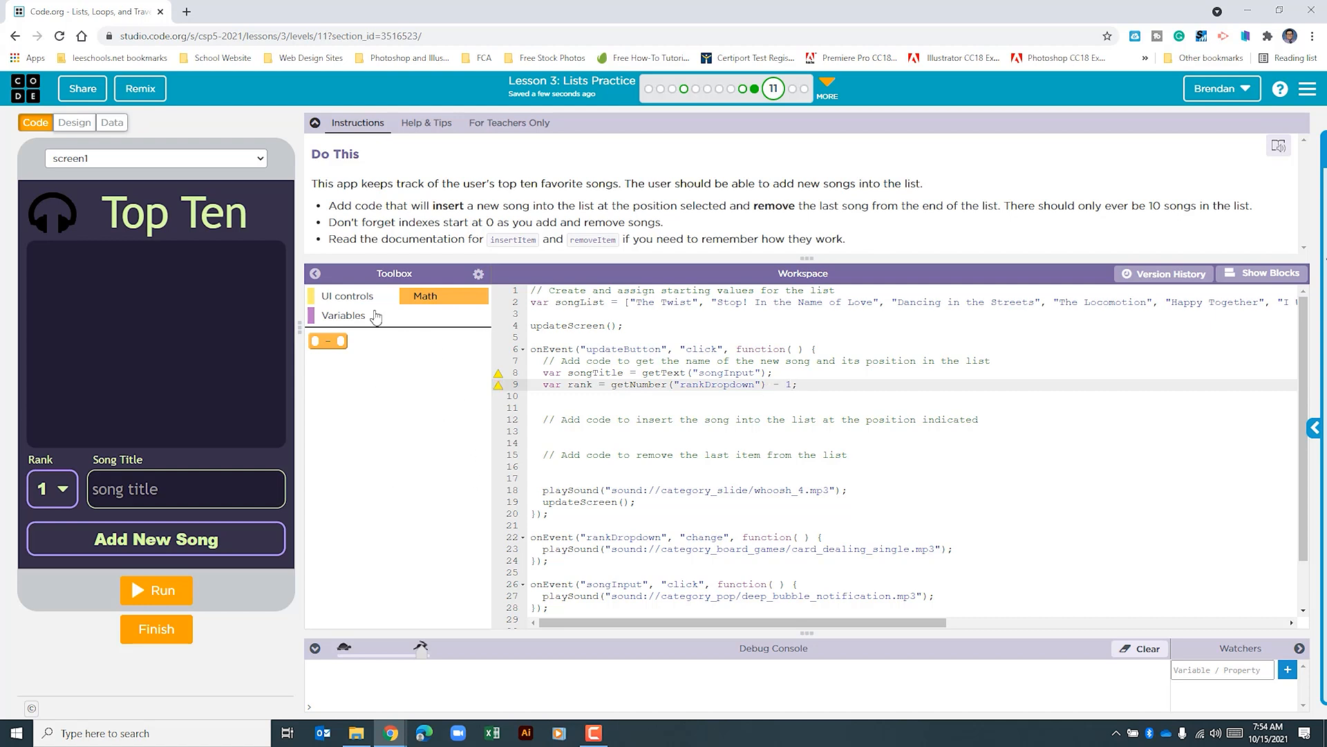
mouse_move(369, 369)
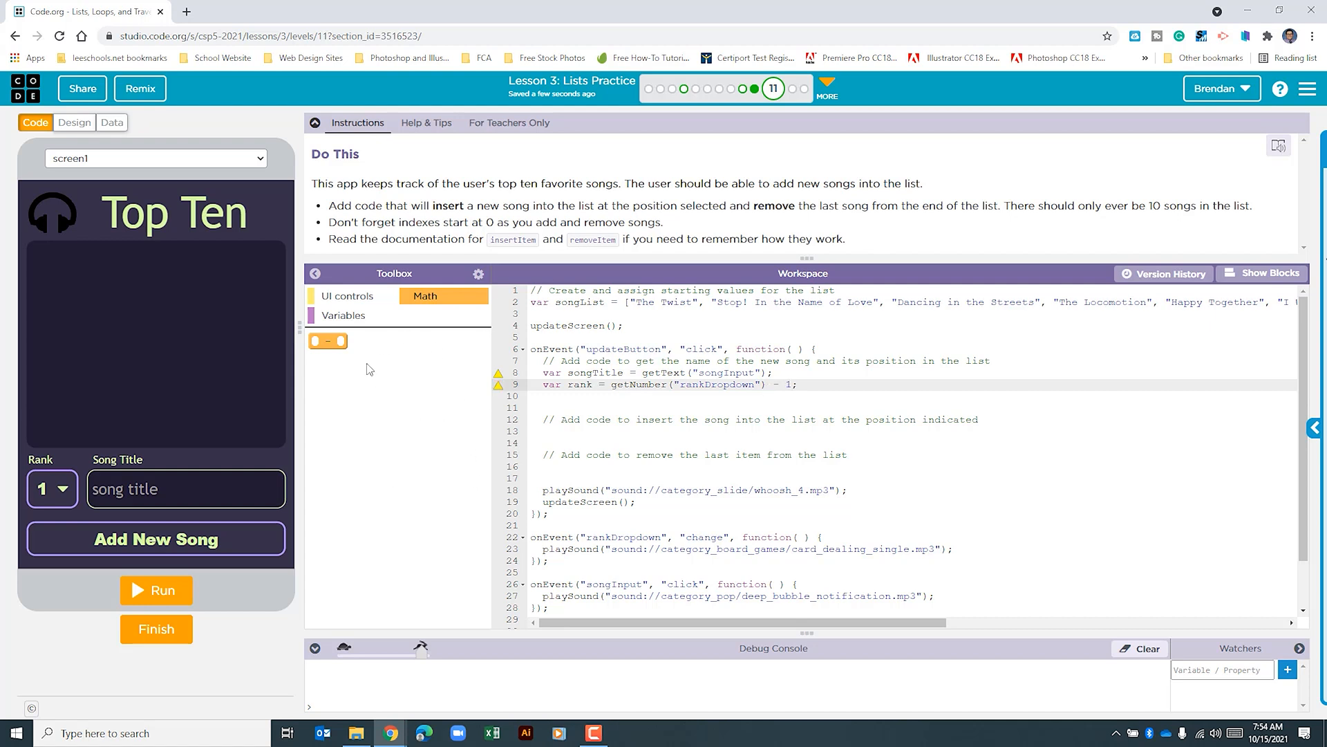
left_click(791, 385)
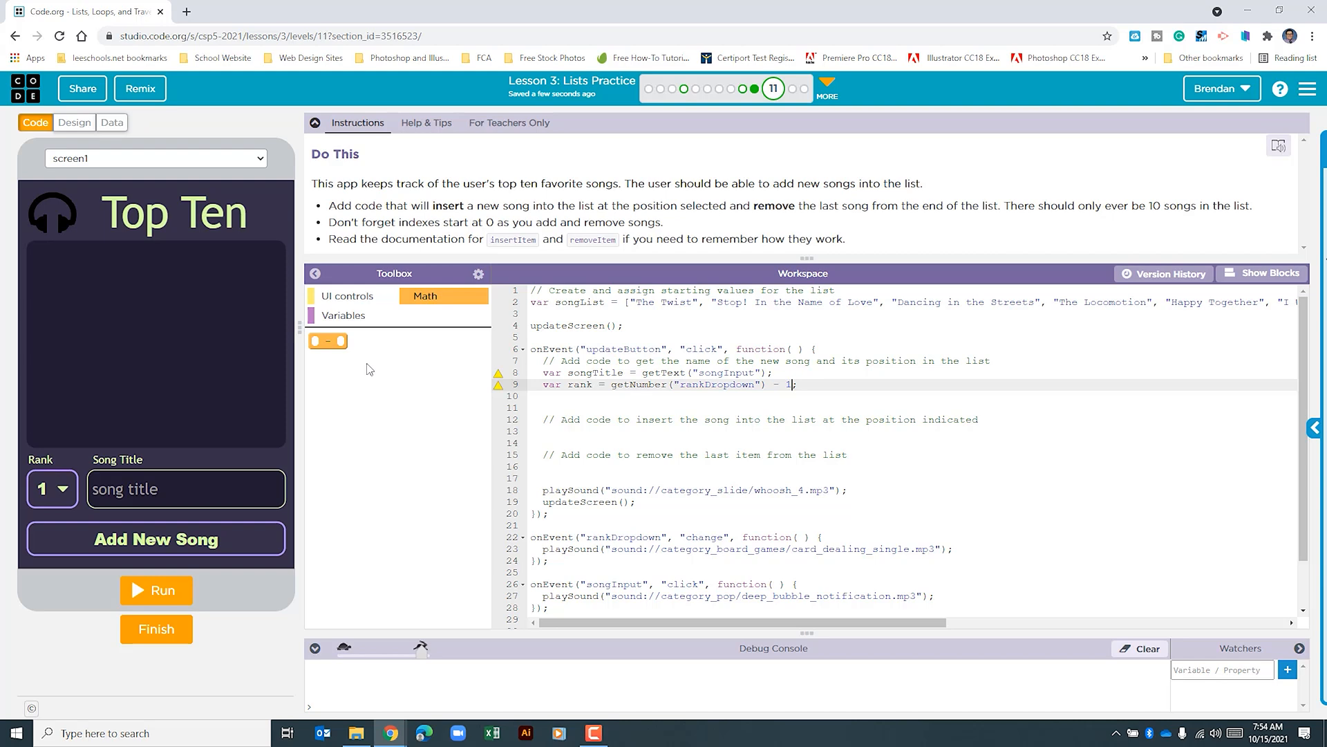
mouse_move(1263, 273)
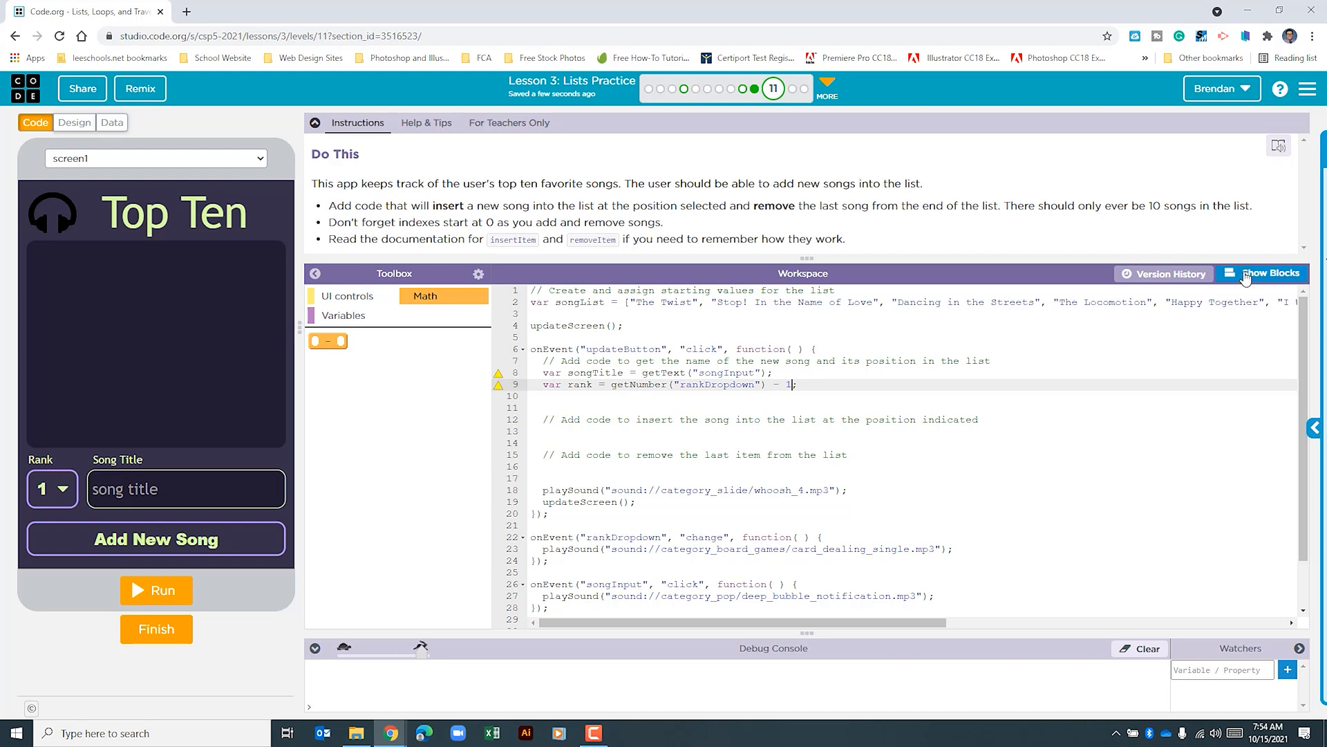
left_click(1267, 274)
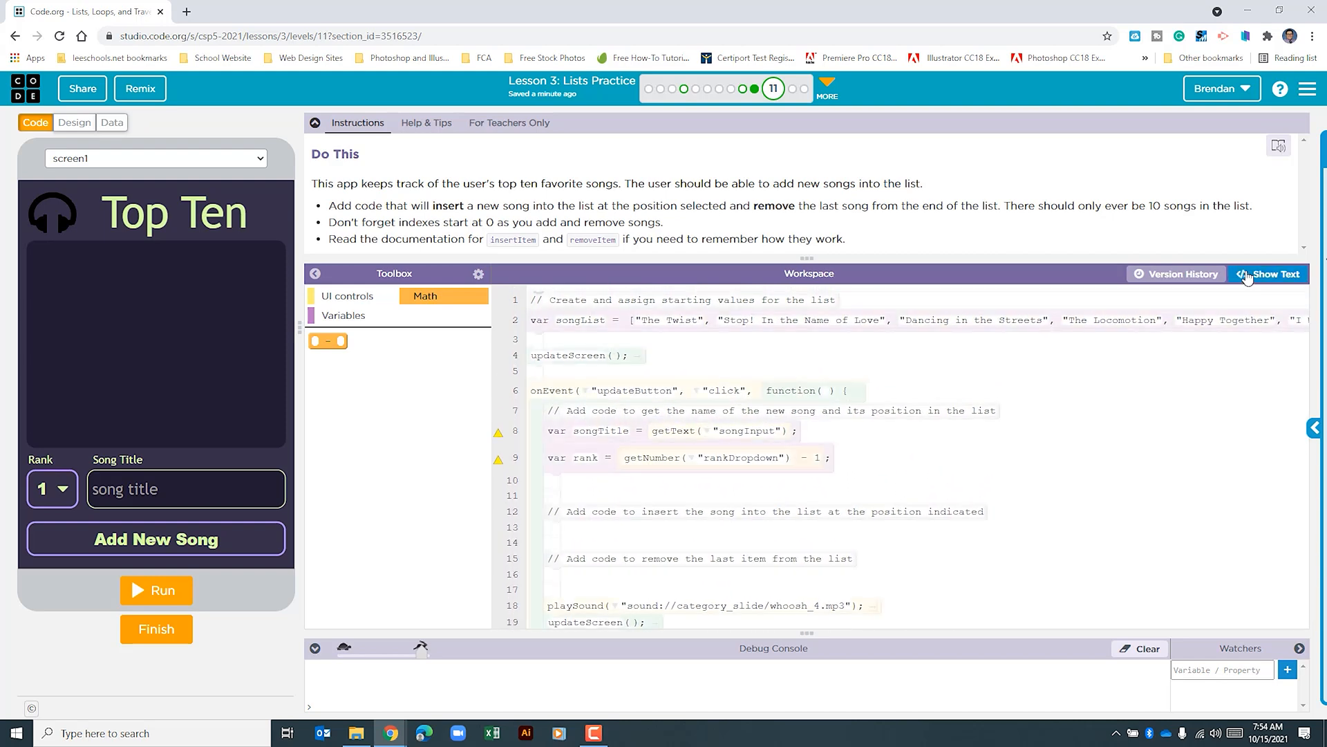
Add insertItem(songList, rank, songTitle) under the insert comment
left_click(1270, 274)
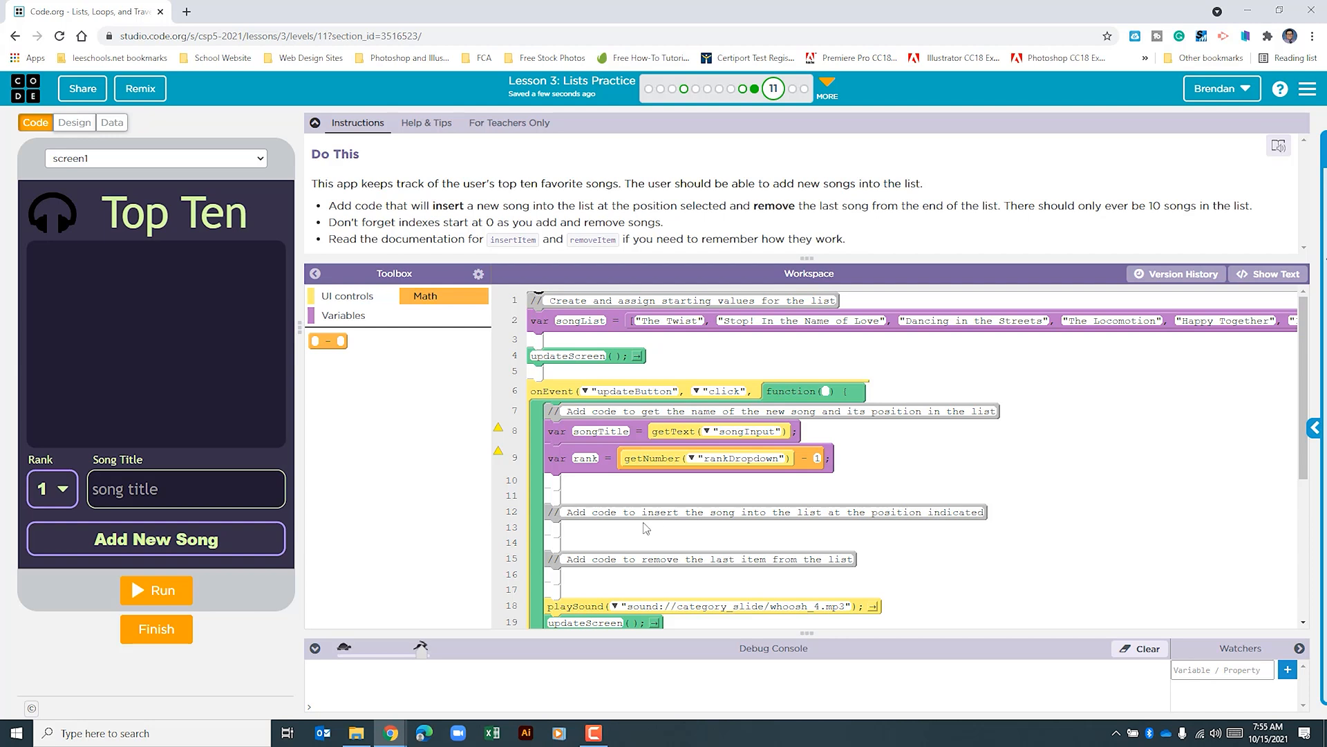
mouse_move(390, 358)
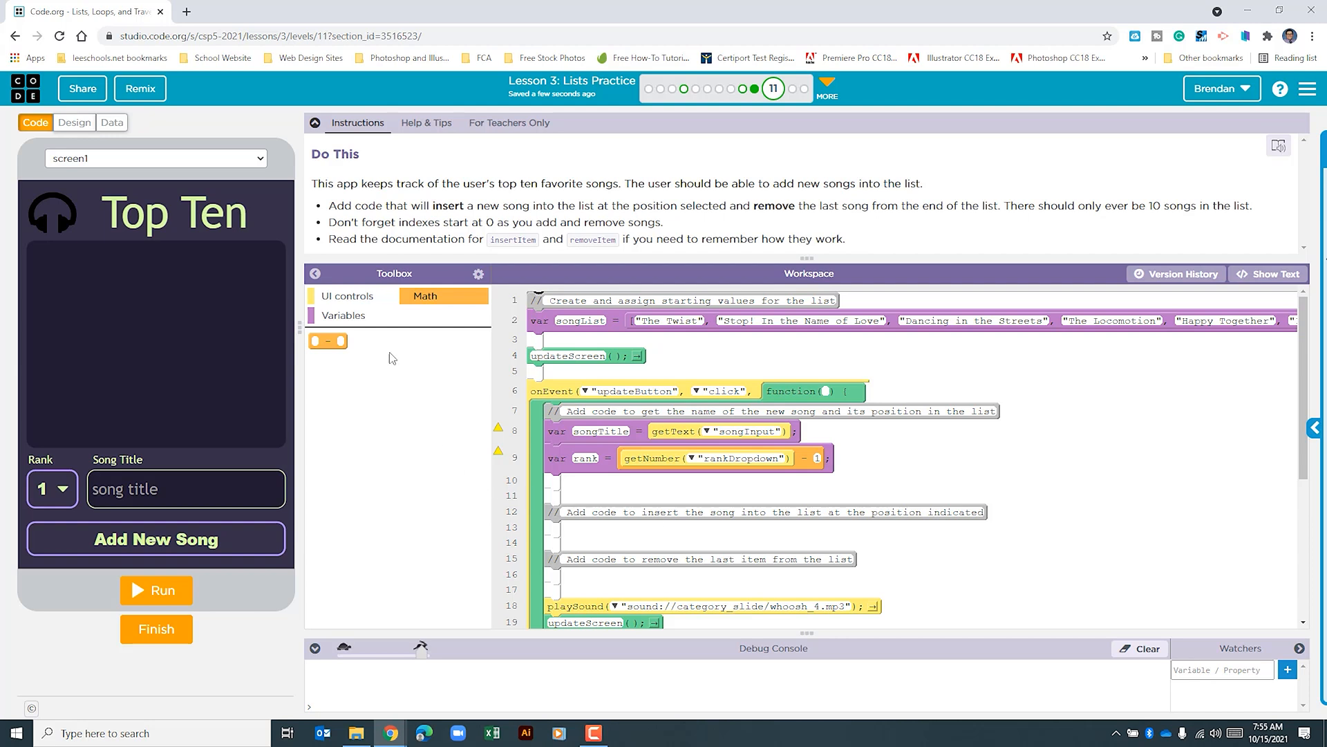
left_click(344, 316)
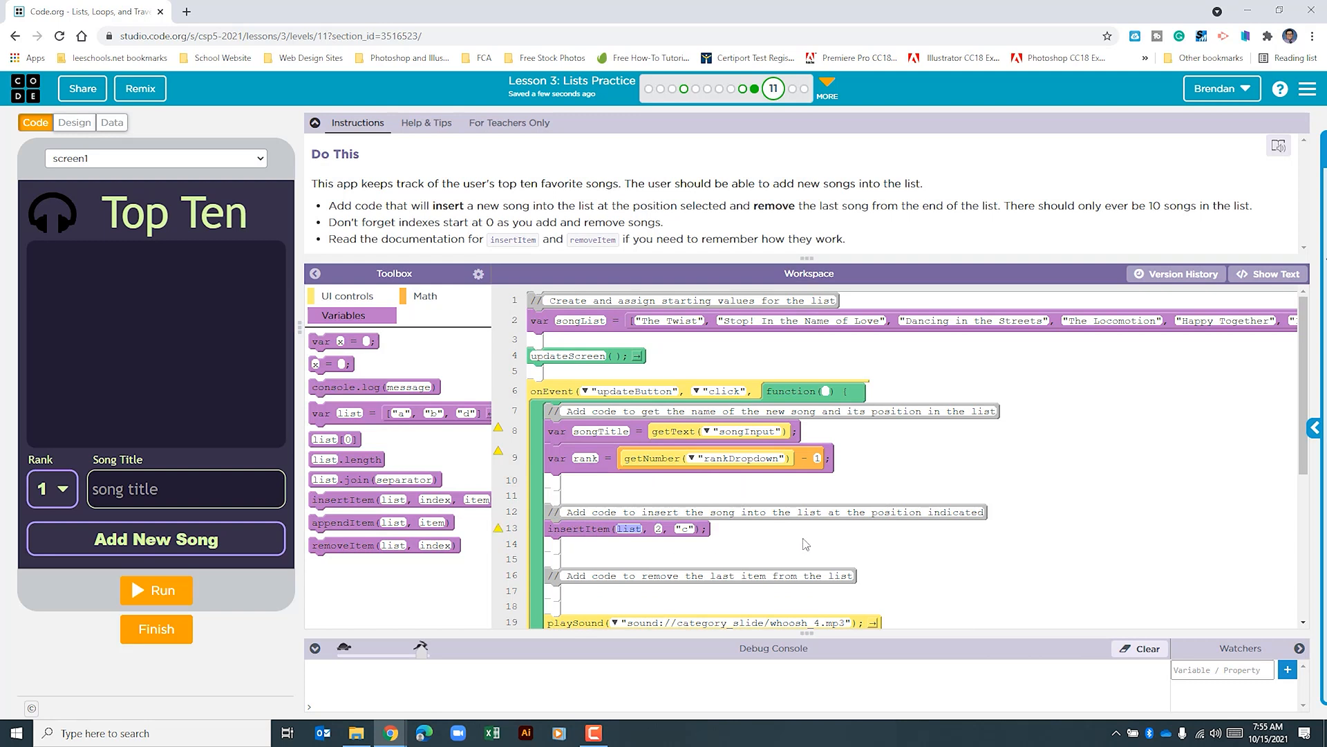
mouse_move(823, 535)
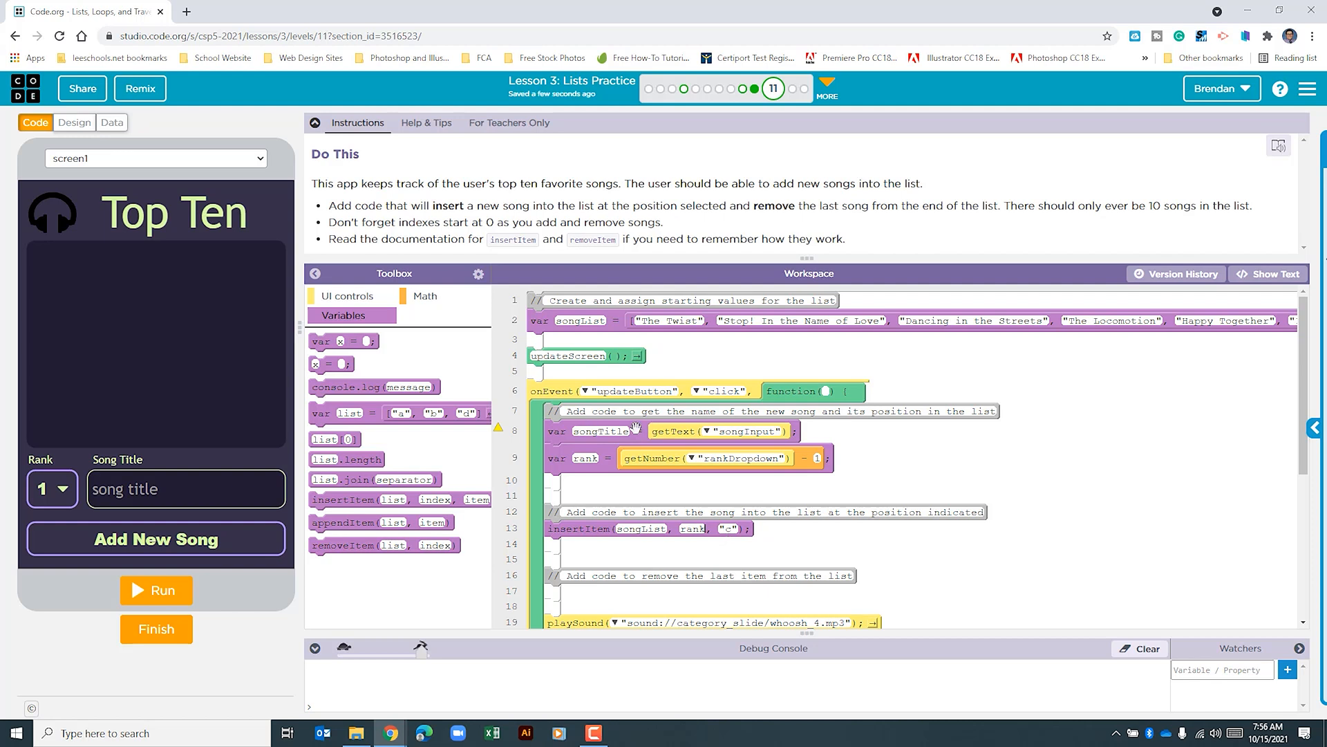
left_click(731, 527)
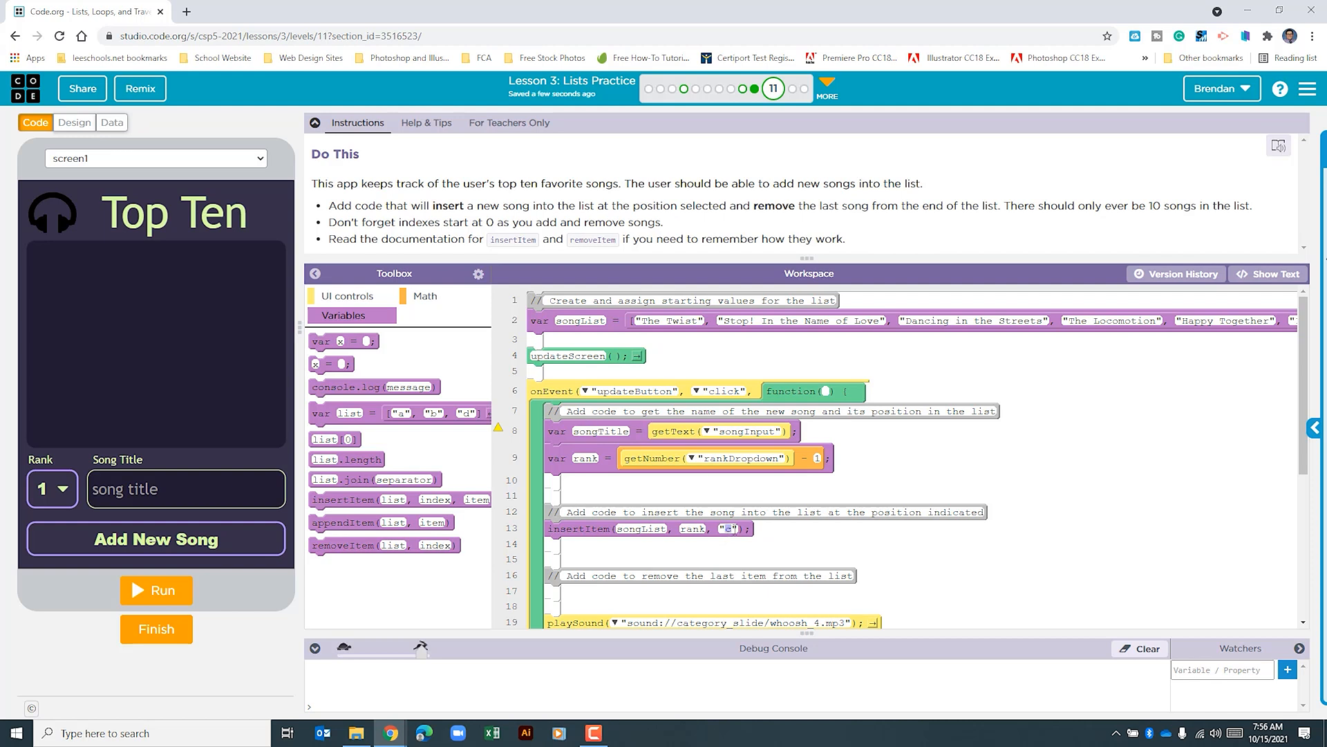
left_click(730, 528)
type("songTitle")
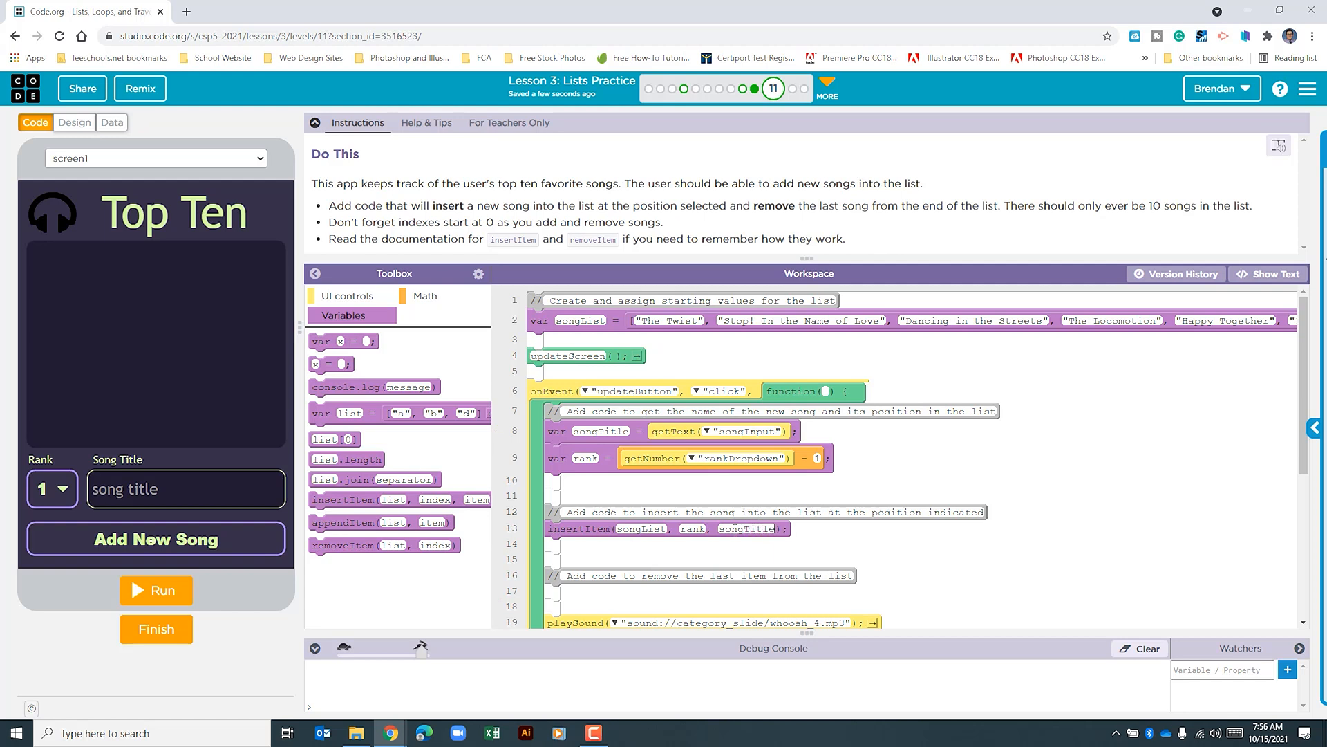
mouse_move(619, 320)
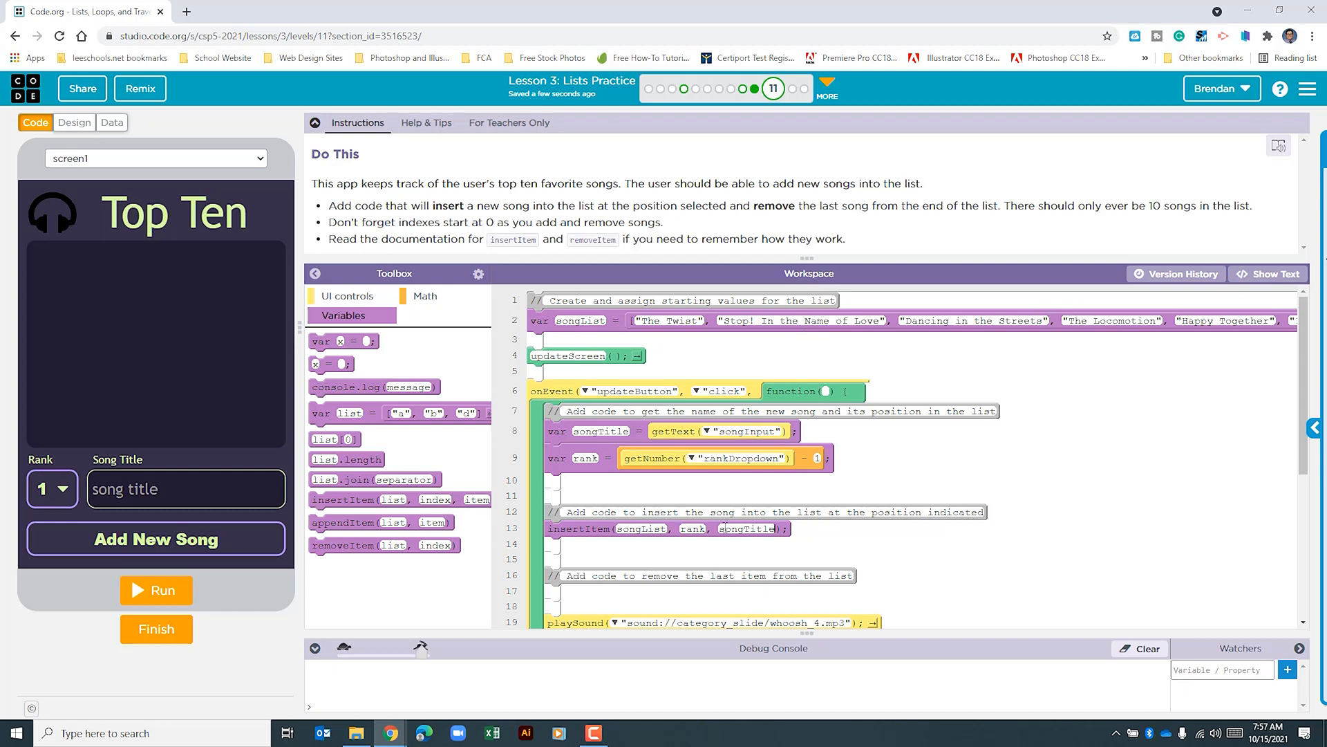
mouse_move(714, 517)
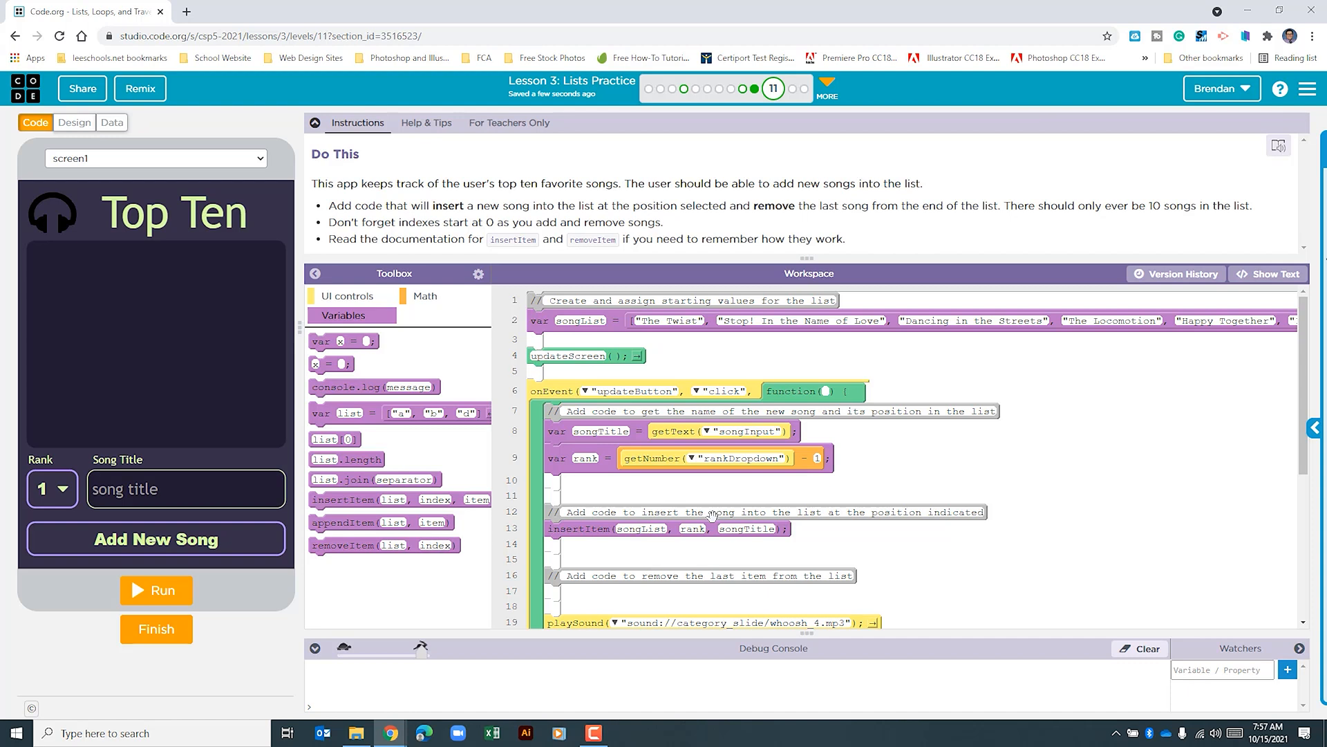
mouse_move(343, 545)
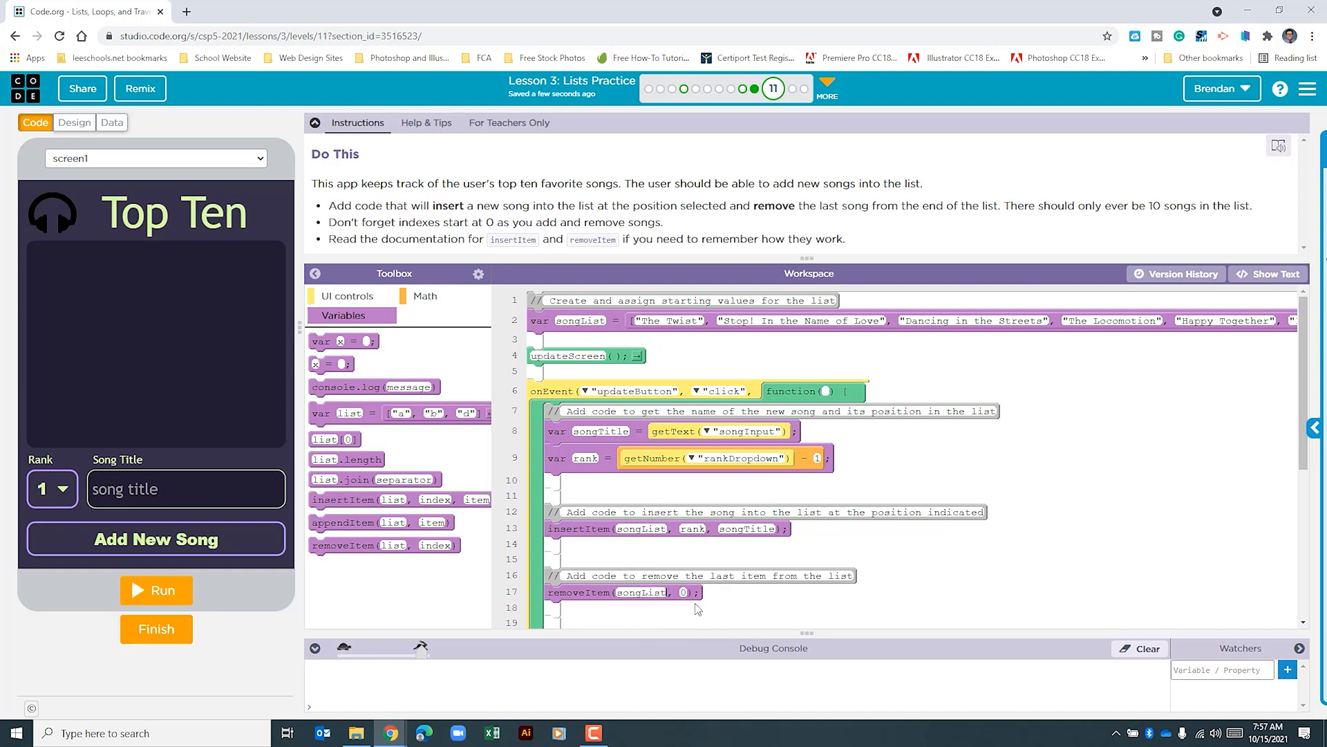
Add removeItem(songList, 10) under the remove comment
left_click(684, 592)
type("10")
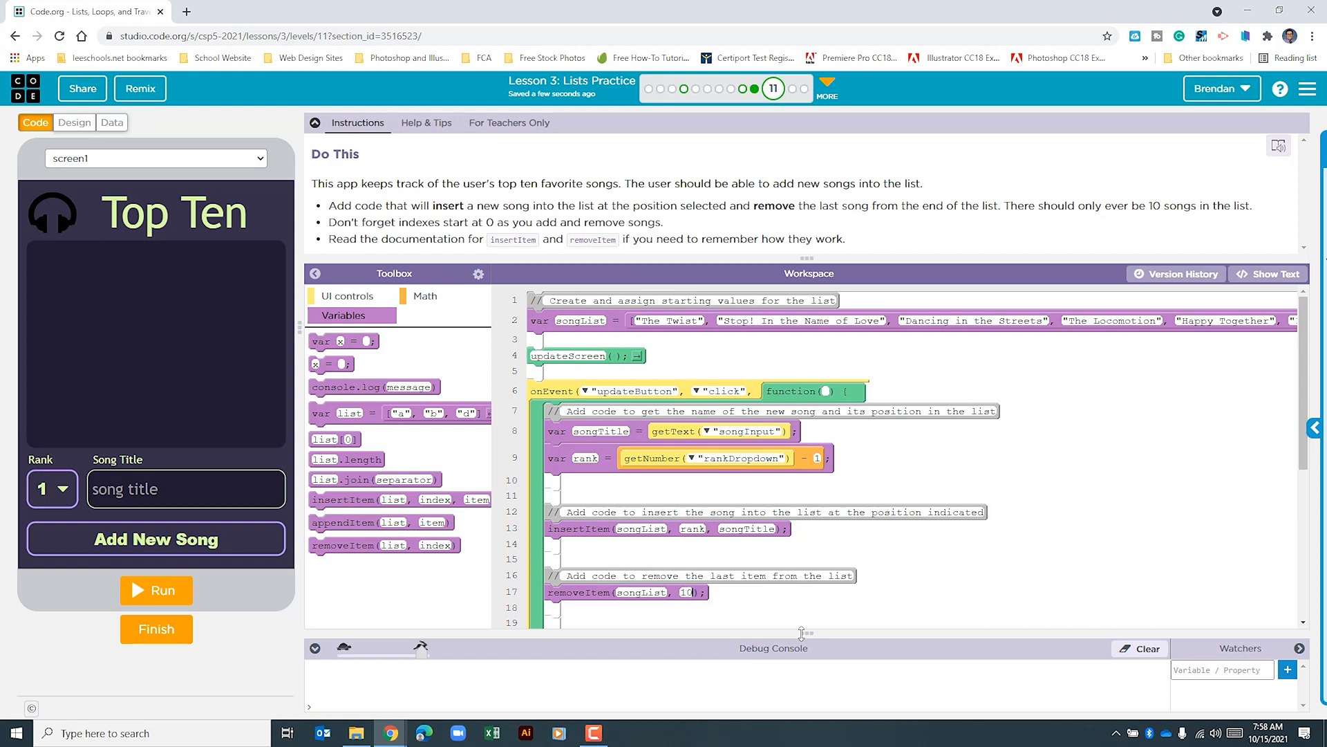
scroll("down", 3)
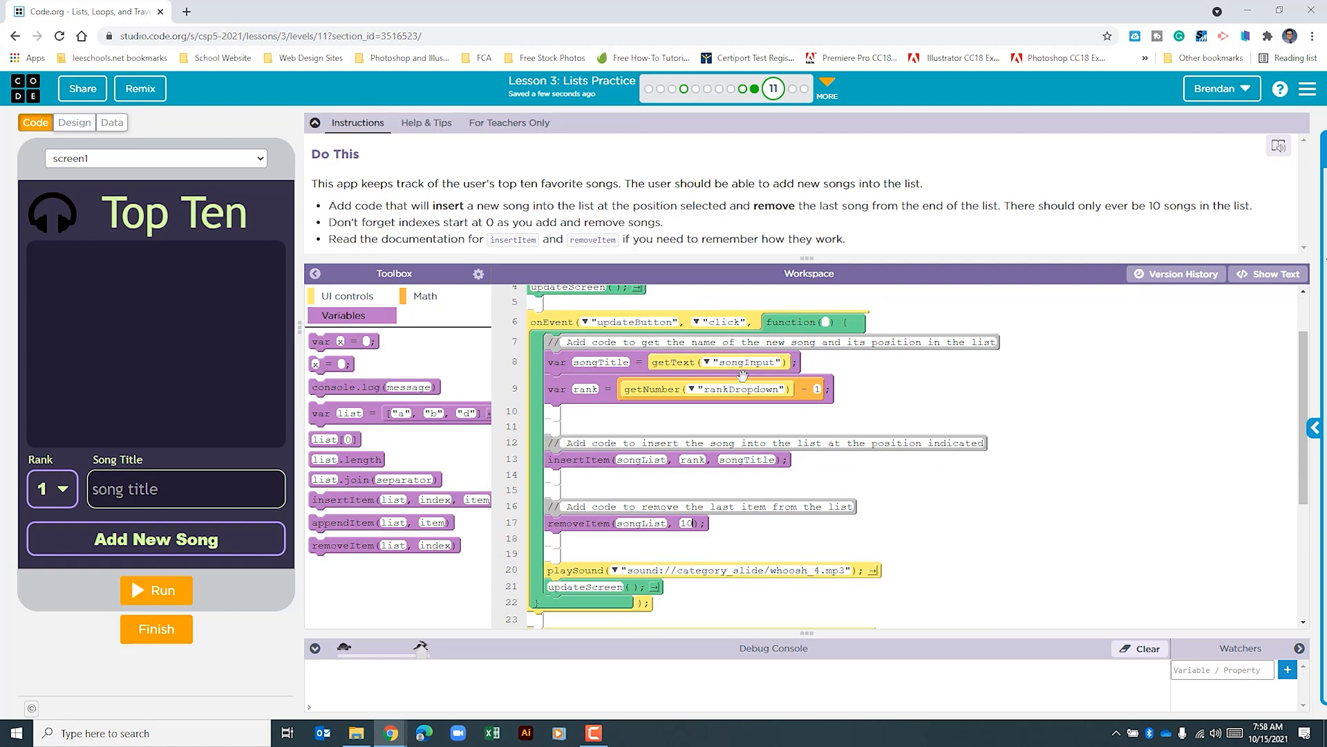
mouse_move(774, 441)
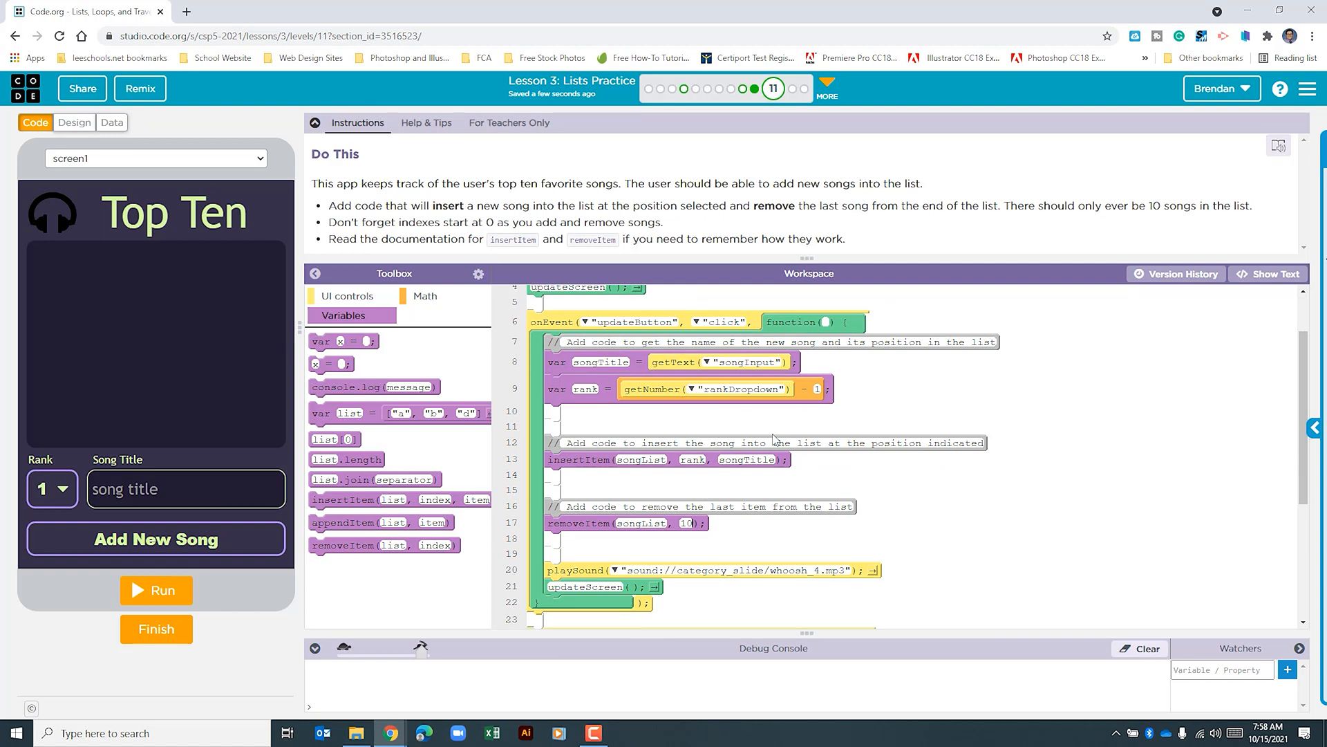
mouse_move(166, 550)
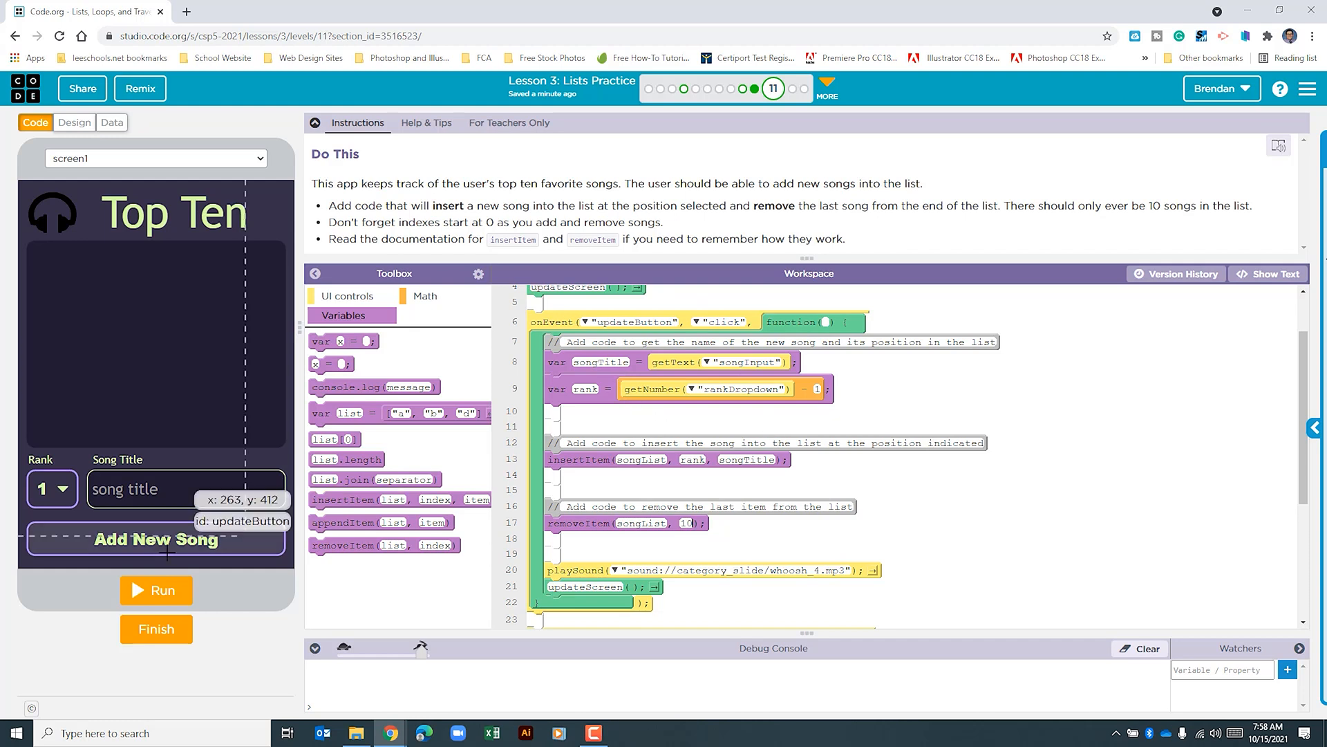
mouse_move(216, 474)
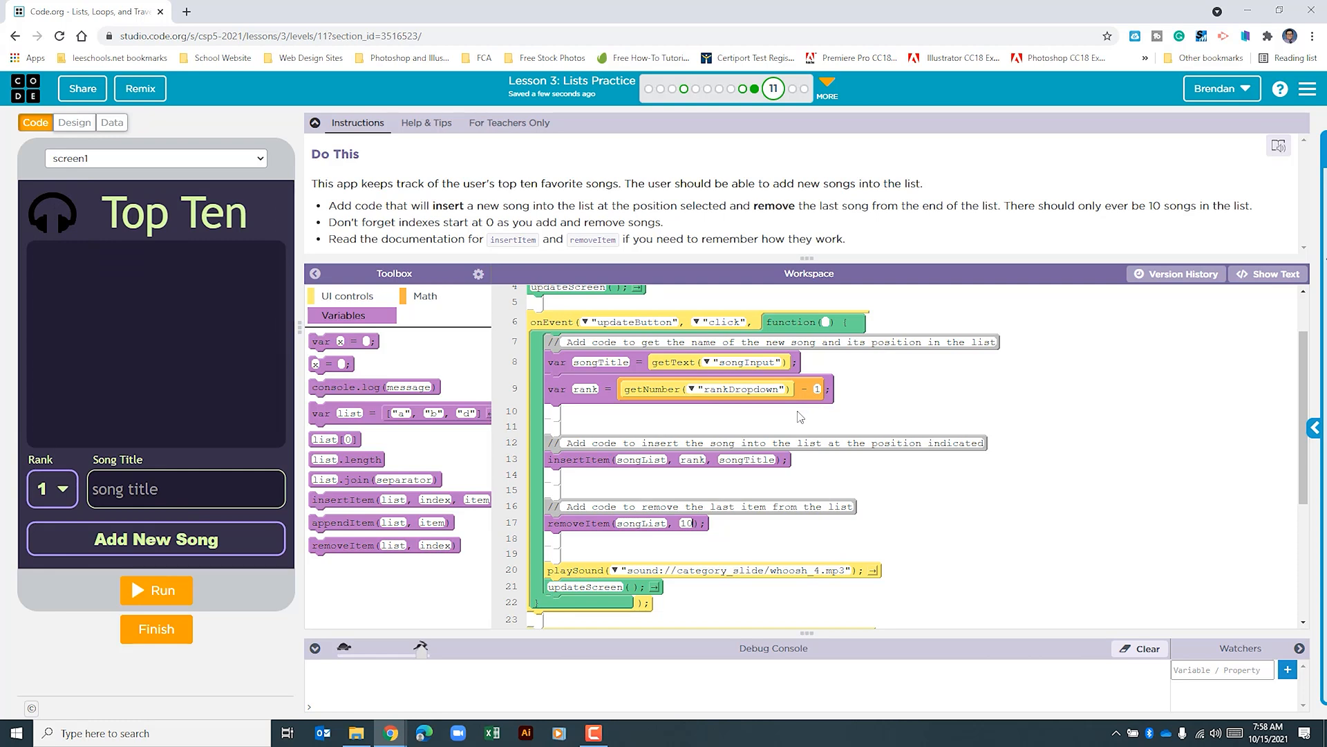
mouse_move(595, 486)
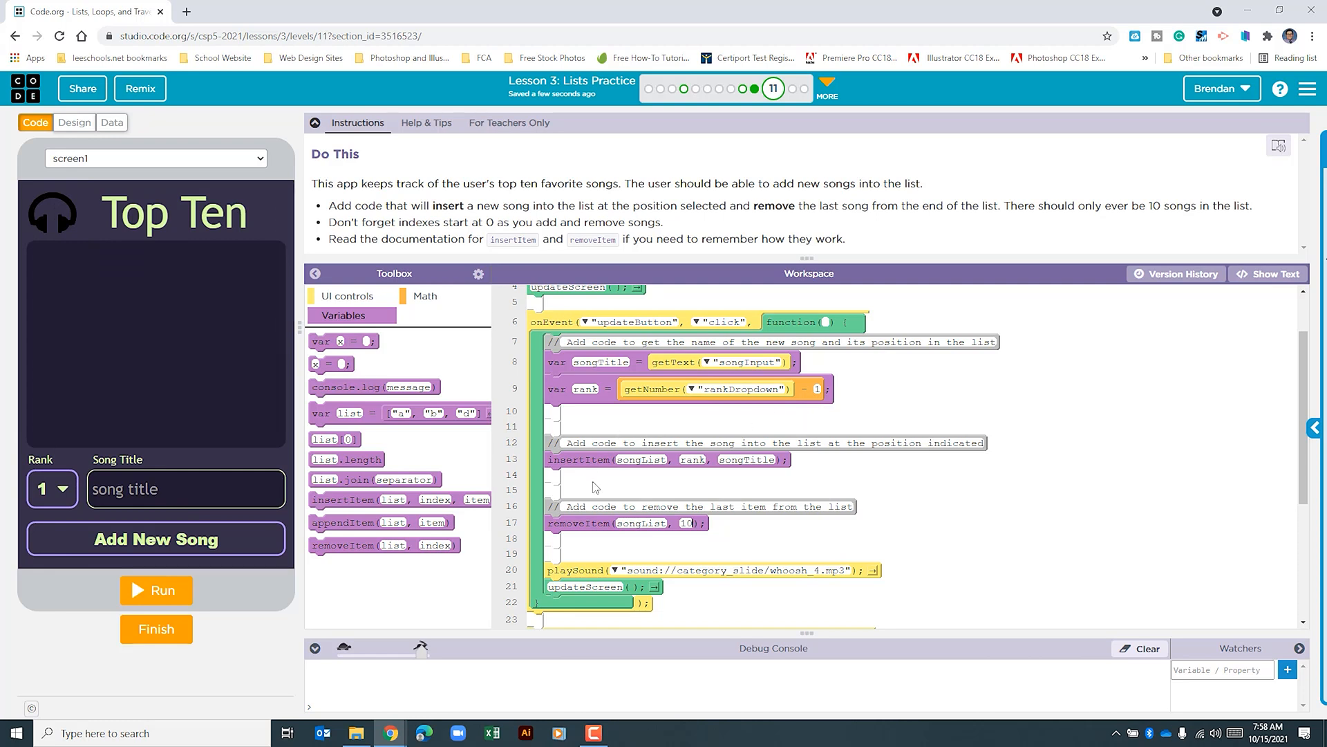
mouse_move(636, 479)
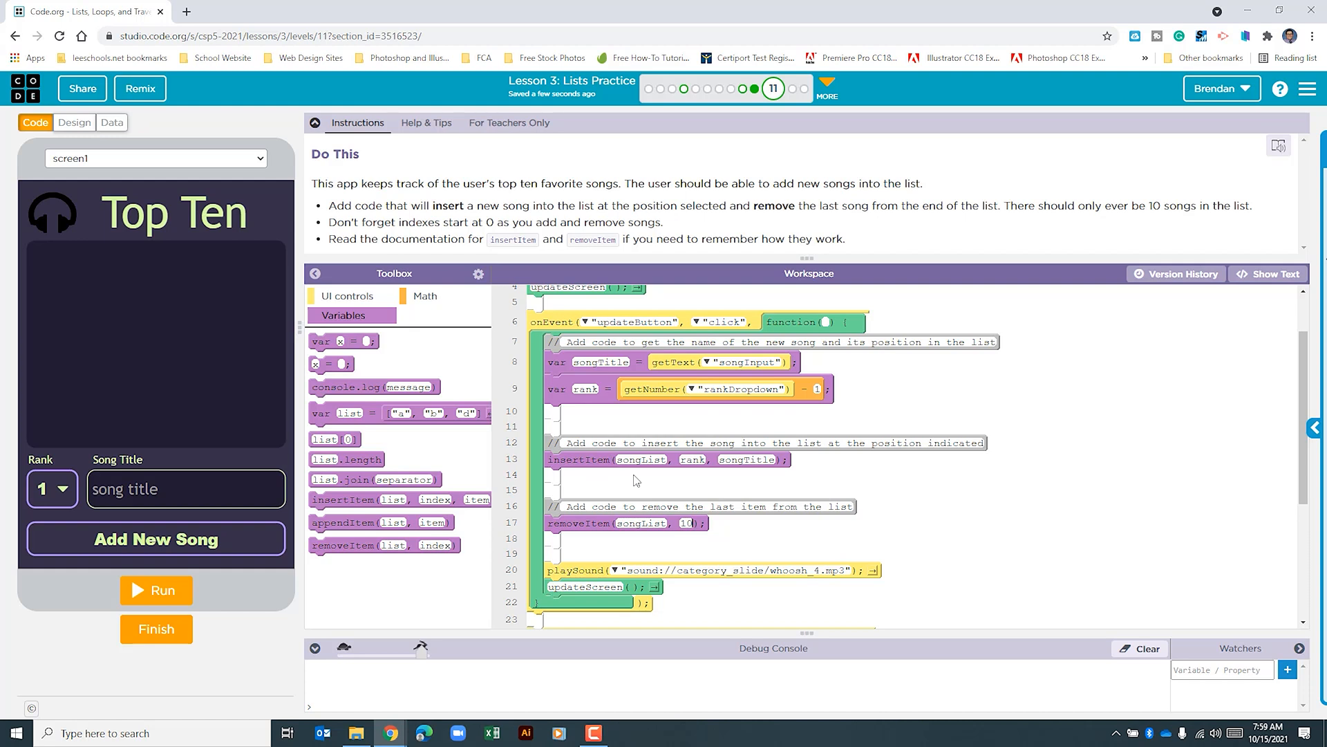
scroll("up", 3)
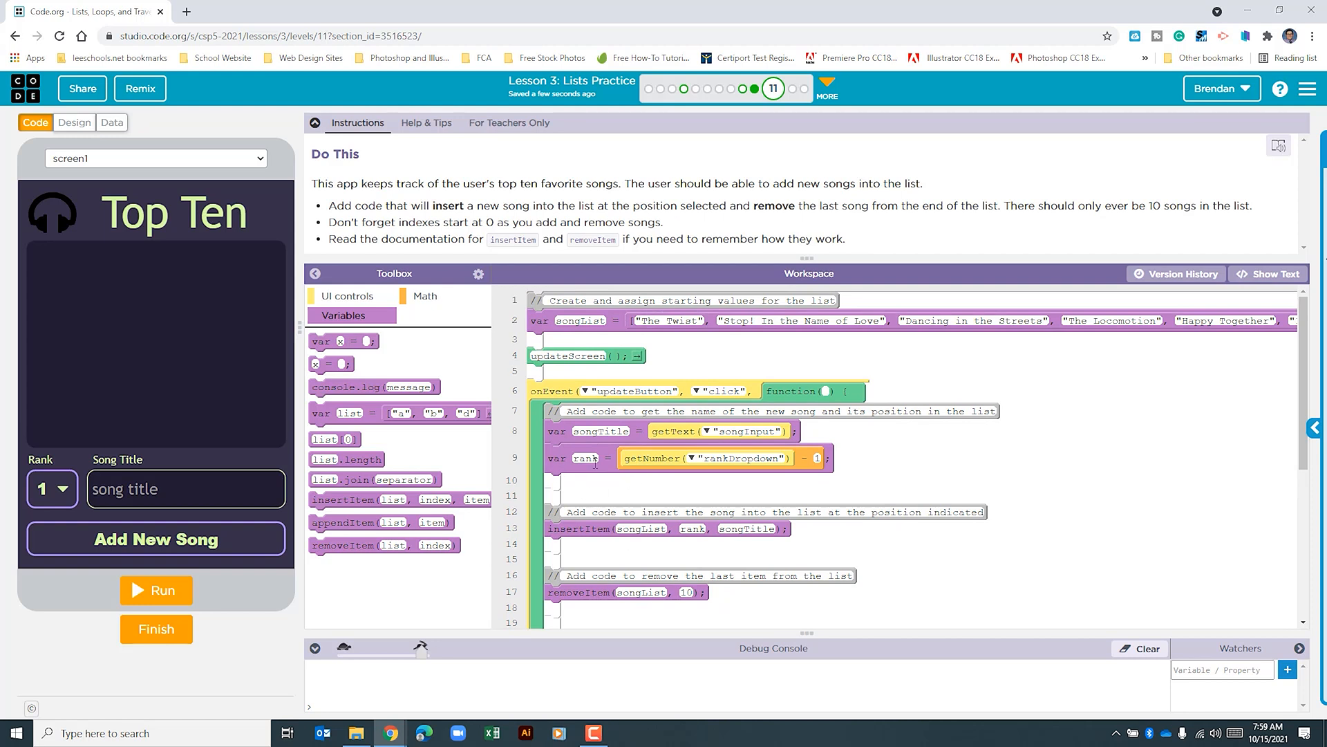
mouse_move(688, 483)
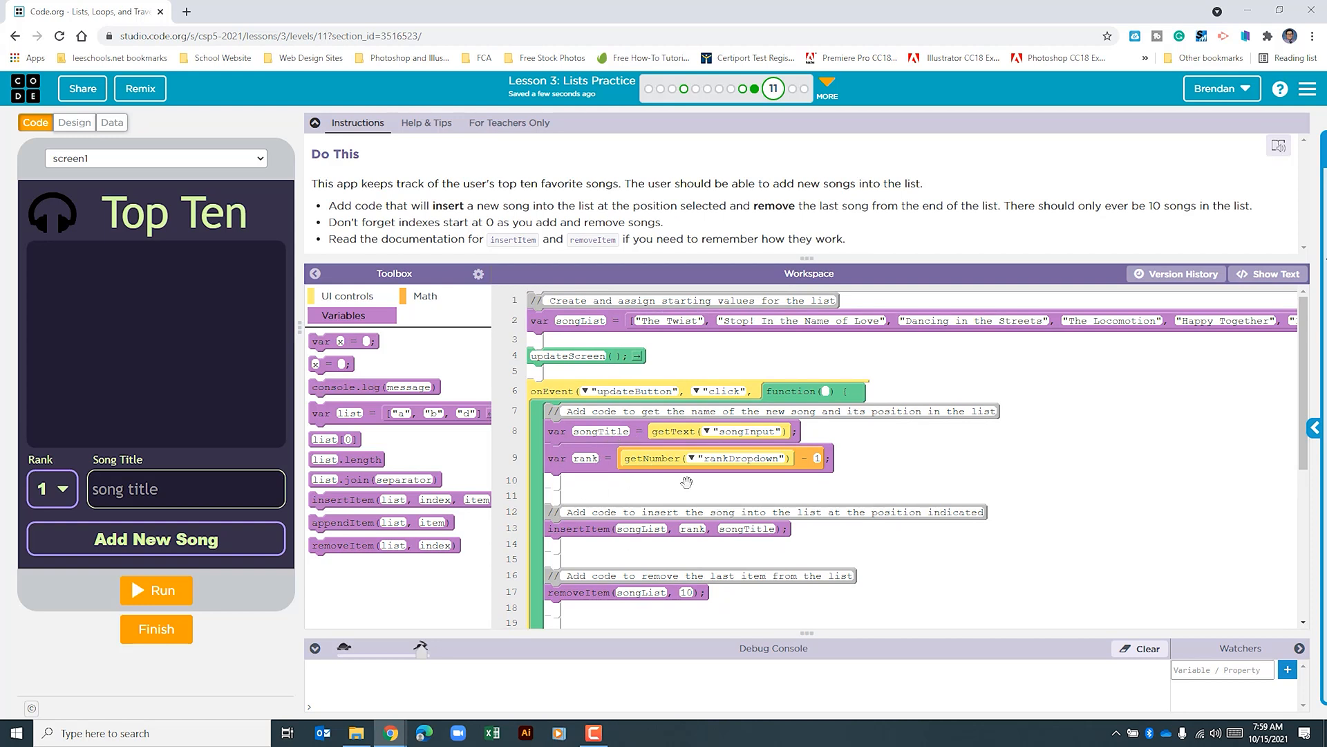
mouse_move(867, 331)
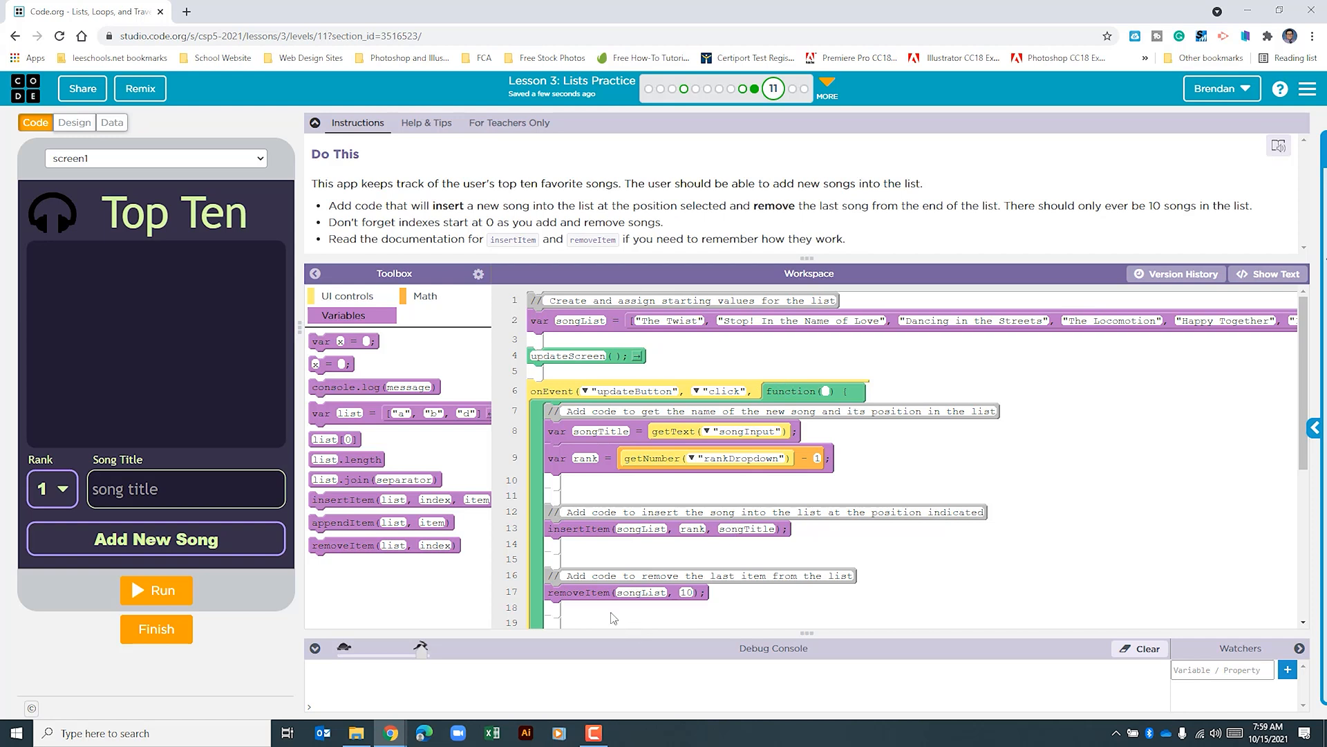
mouse_move(628, 612)
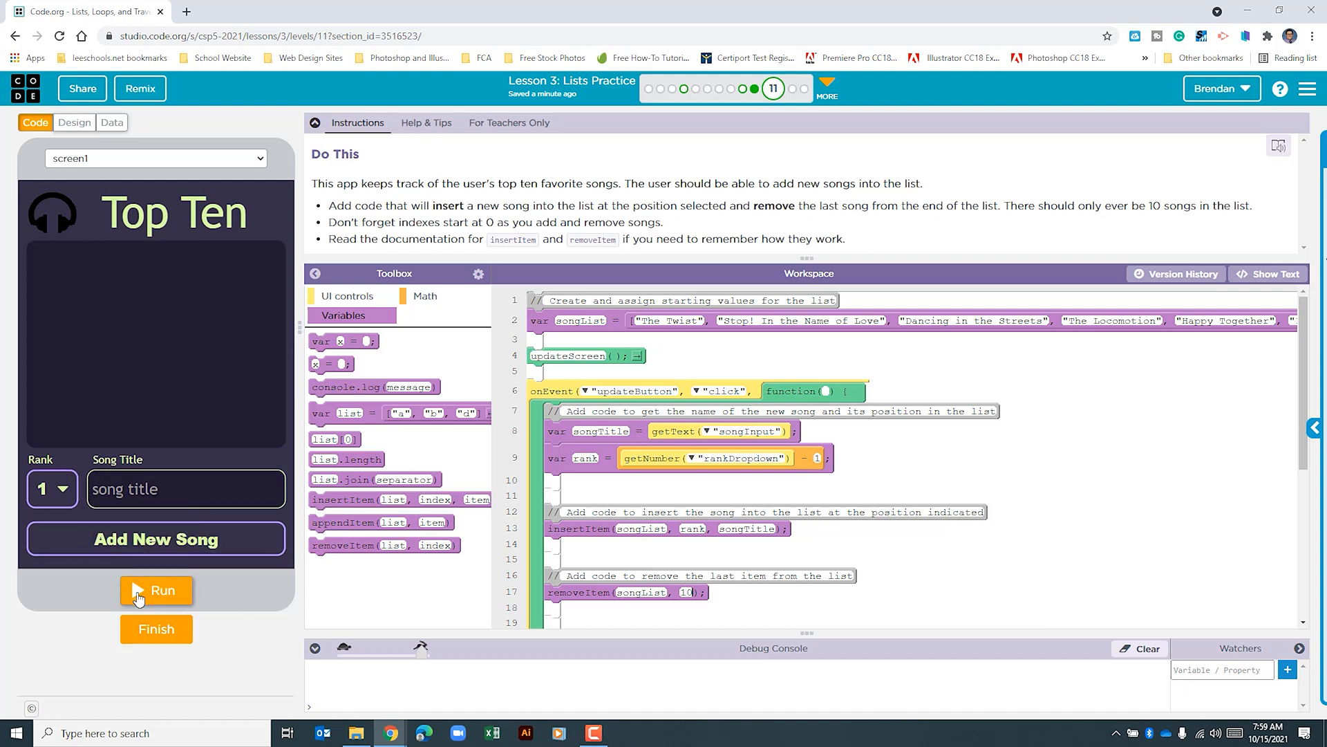
Run the app and add 'Semi-Charmed Life' at rank 1
left_click(156, 589)
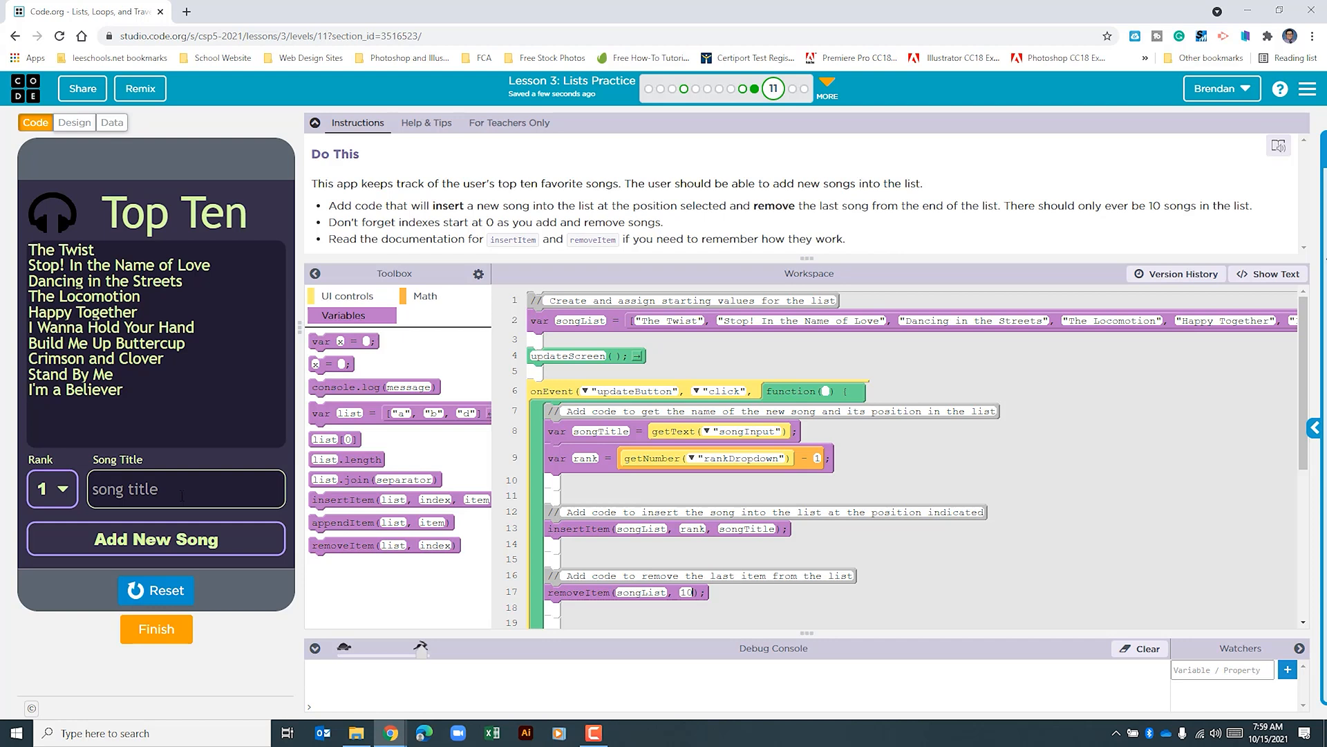
left_click(184, 489)
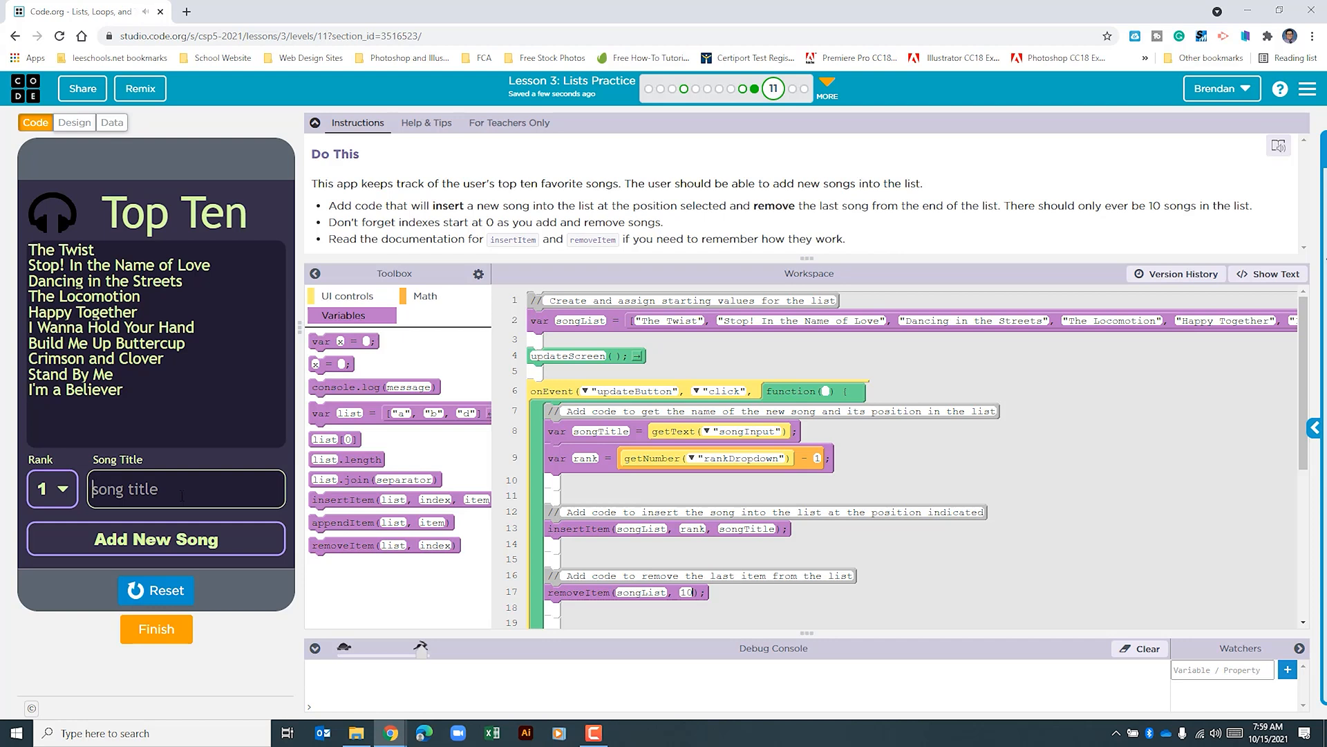
type("Semi-Cha")
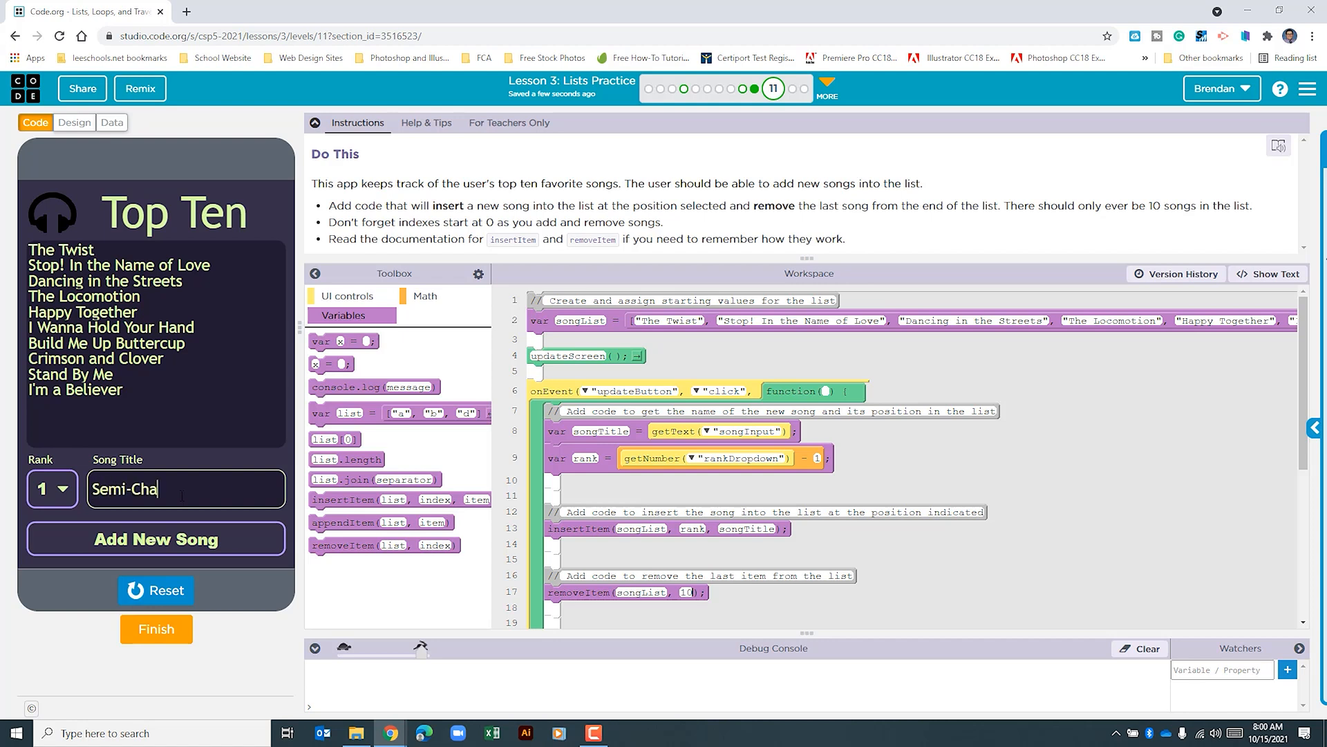
type("rmed Life")
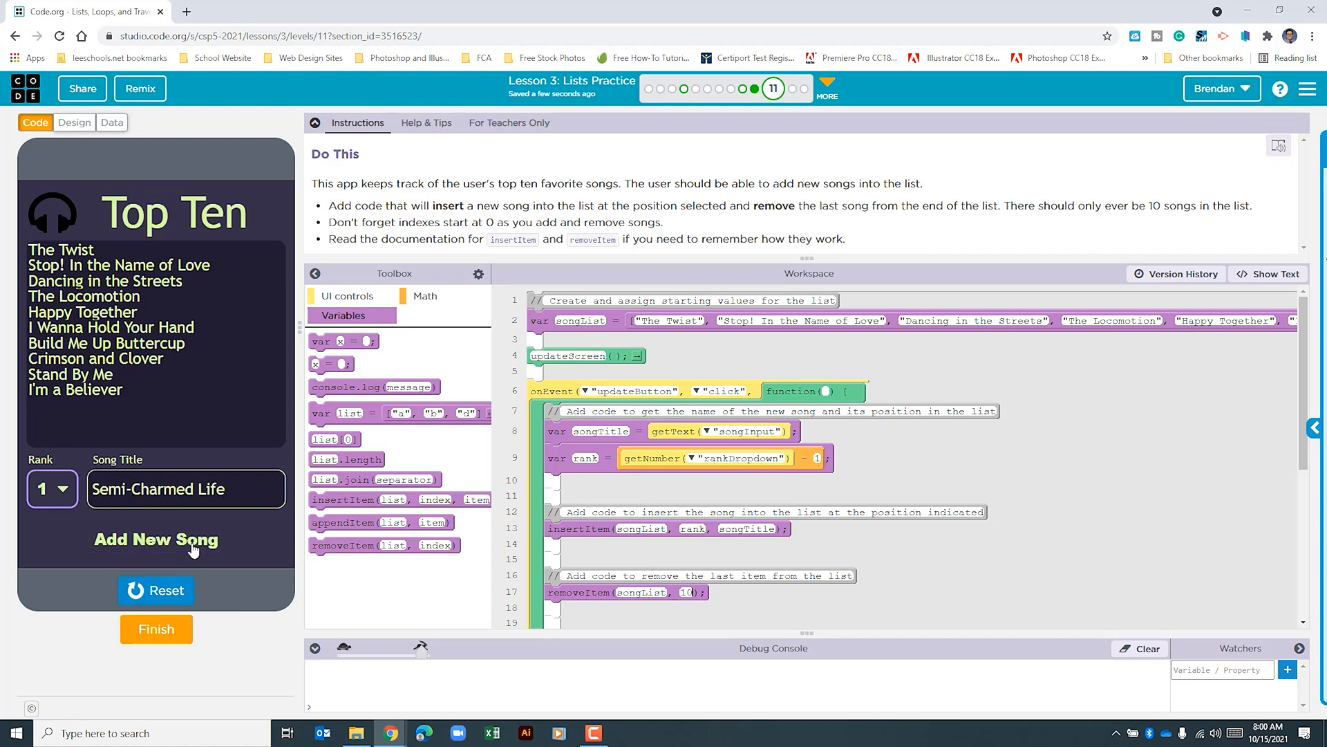
left_click(155, 539)
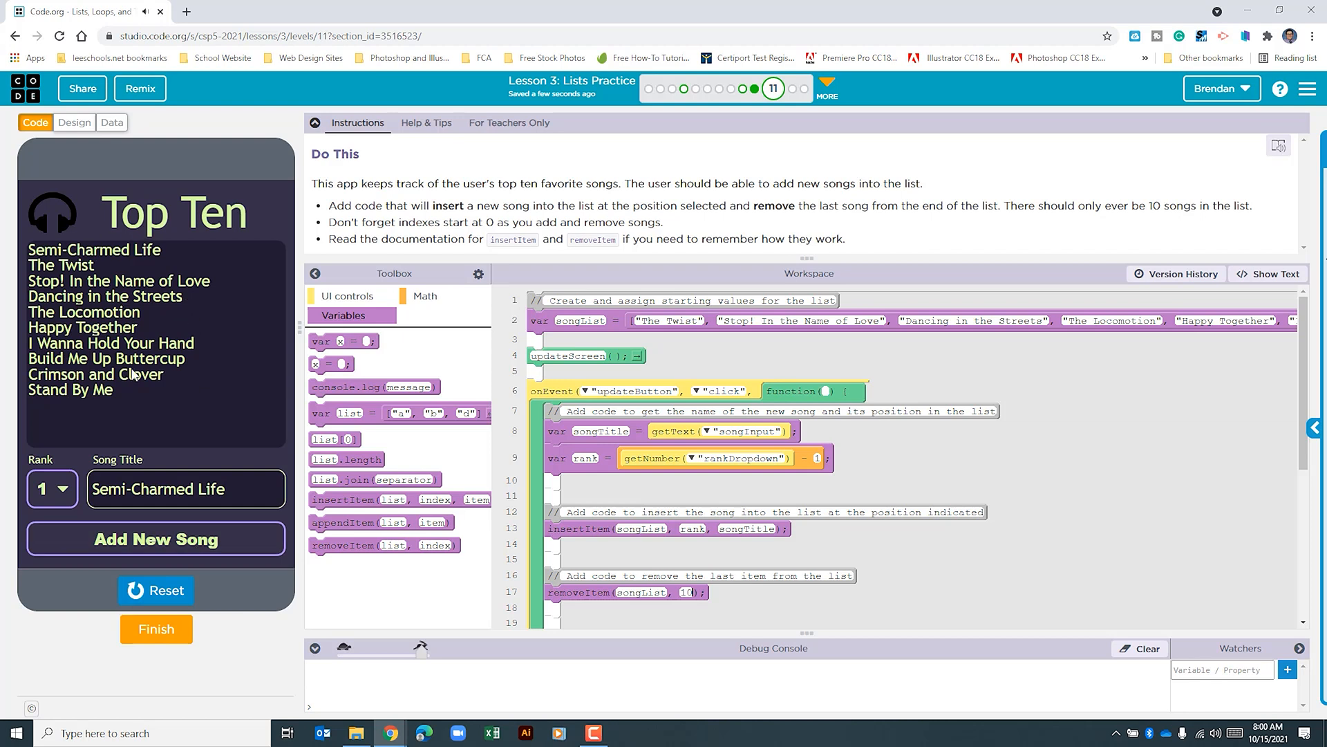
mouse_move(147, 403)
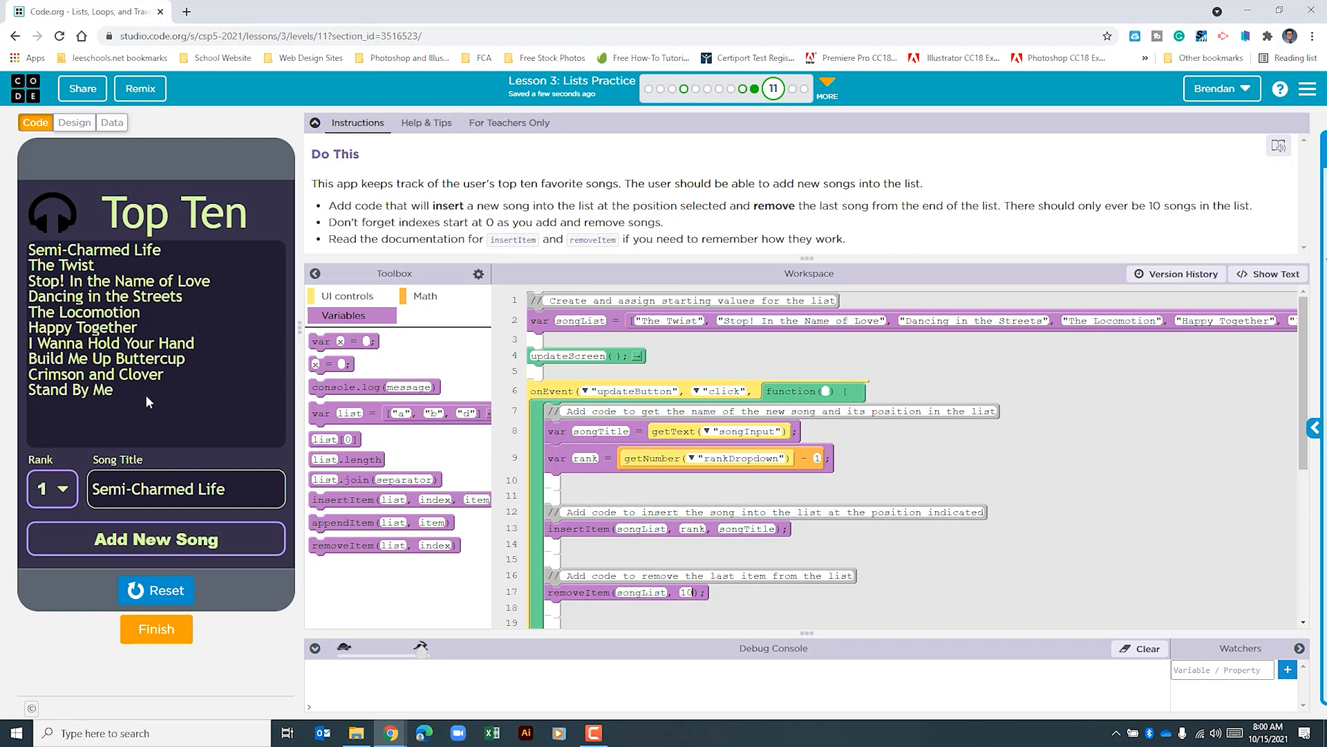
mouse_move(176, 399)
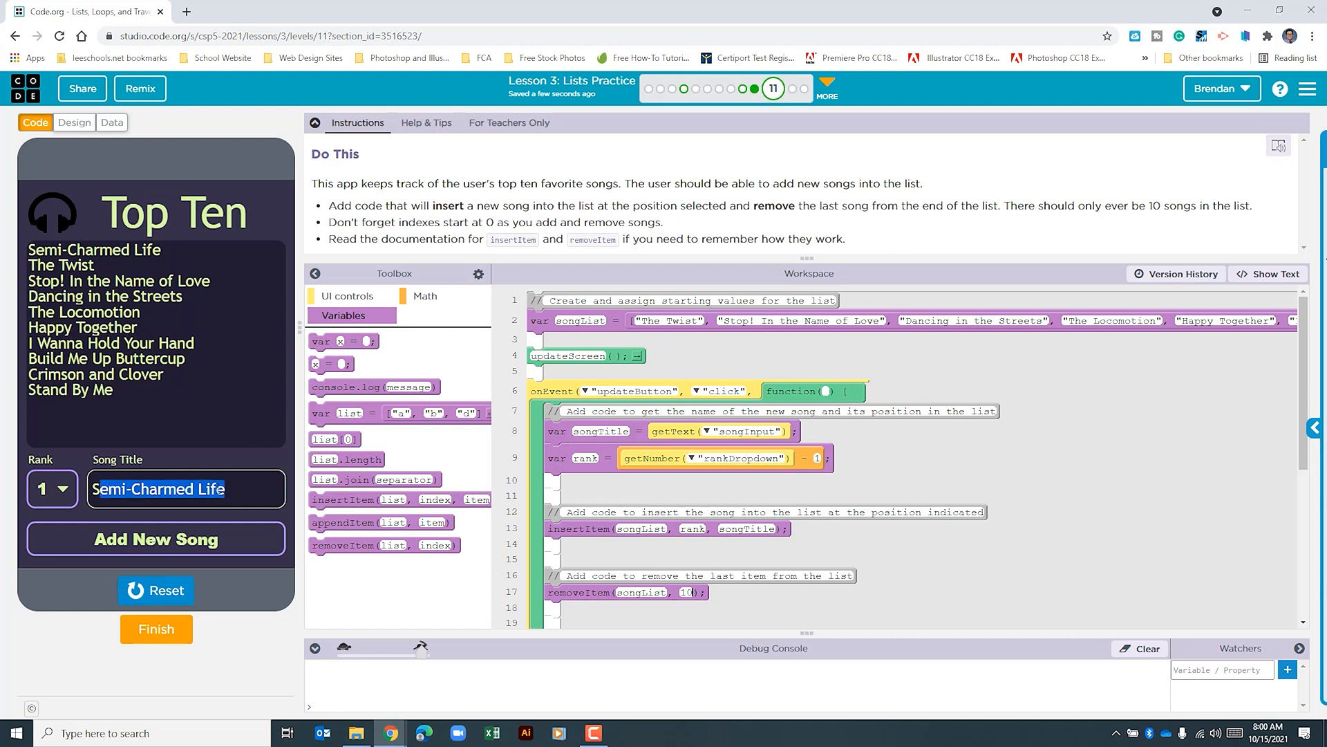
Add 'I Want It That Way' at rank 8
type("I Want It T")
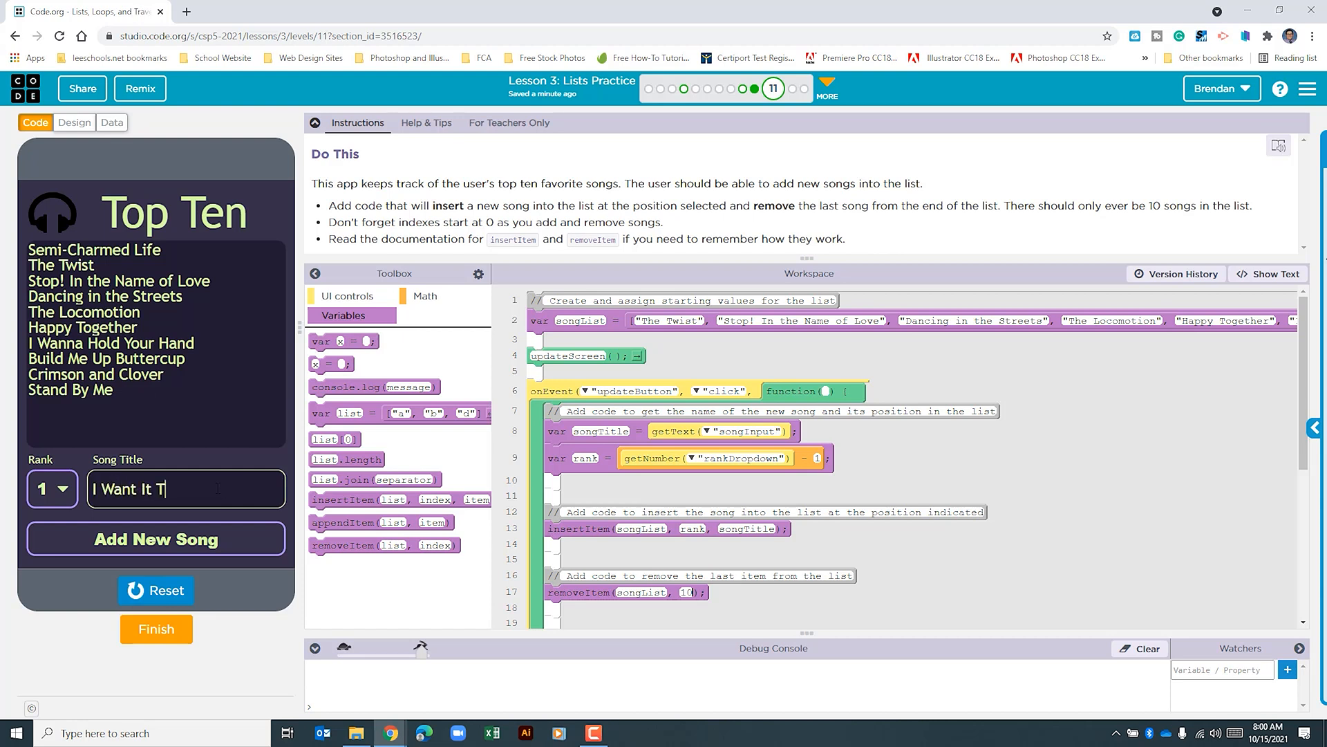
left_click(64, 489)
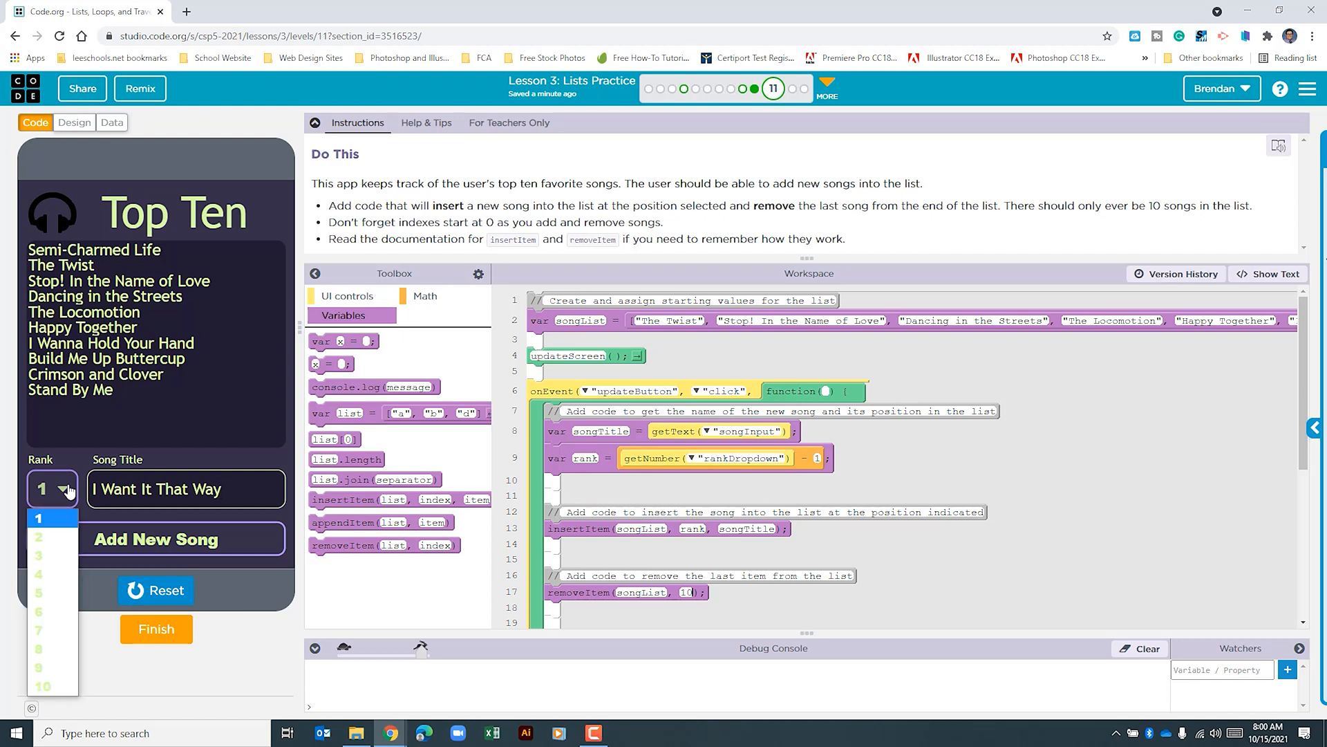
mouse_move(51, 649)
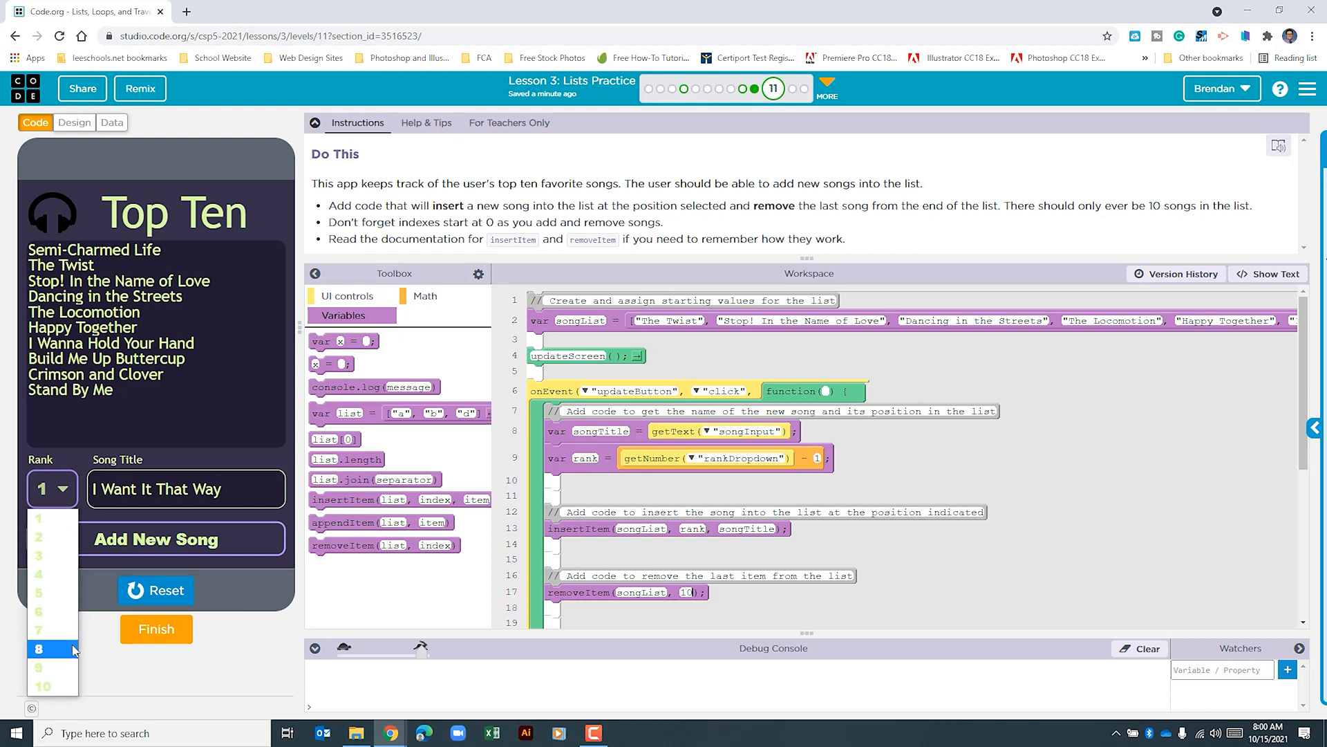
left_click(38, 649)
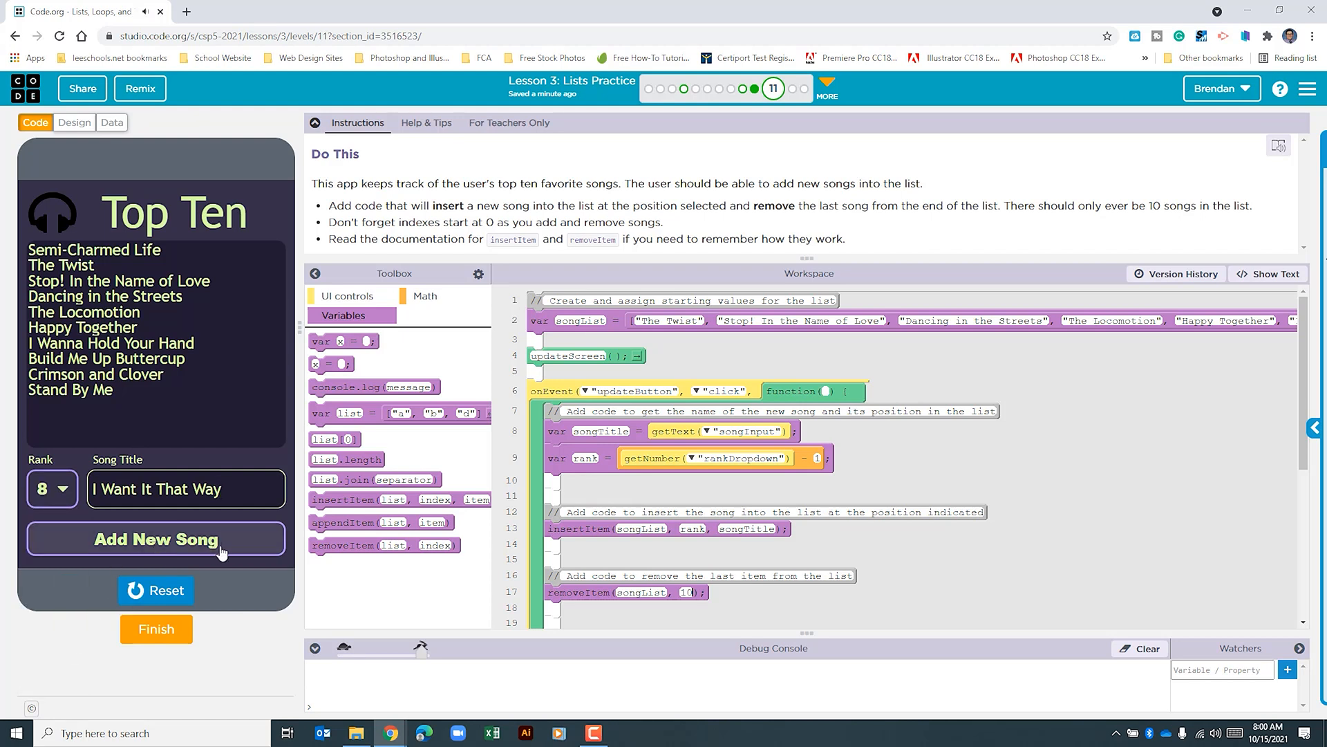
left_click(155, 540)
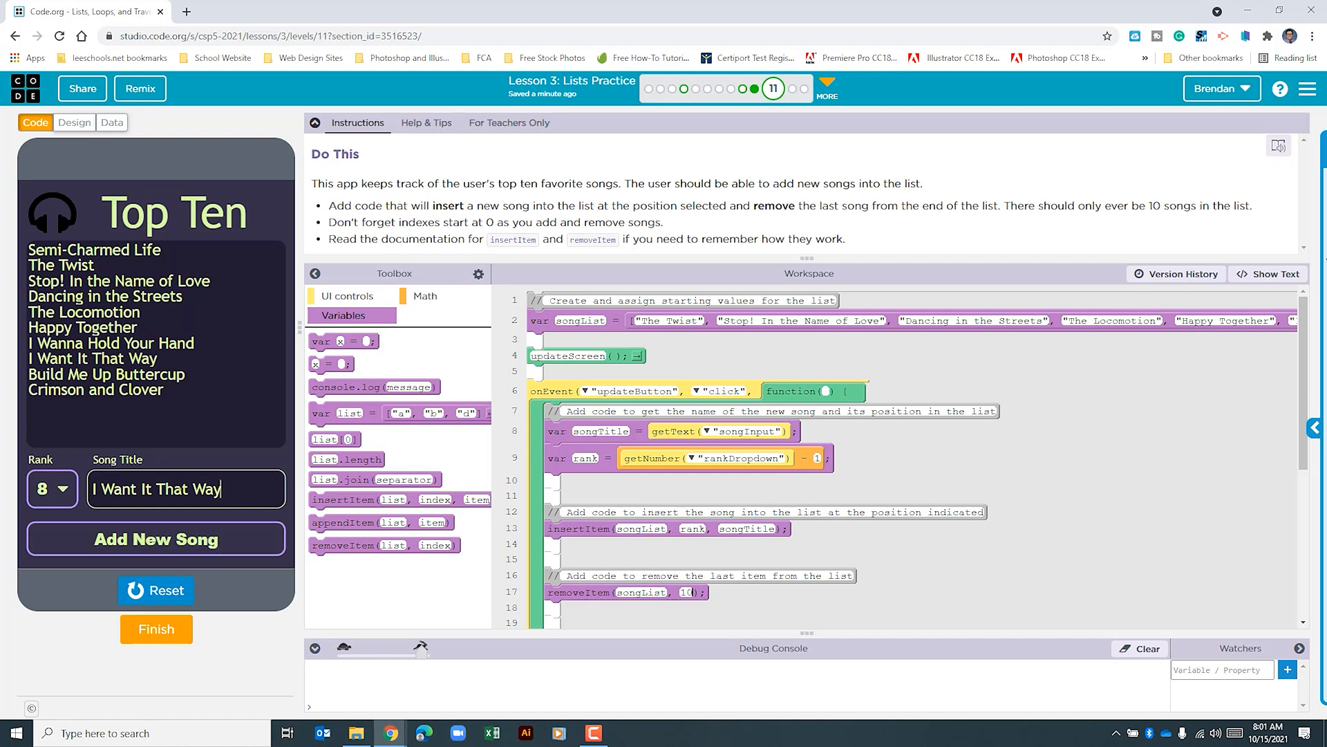
Replace the song title with 'There She Goes' and add it at rank 10
triple_click(185, 489)
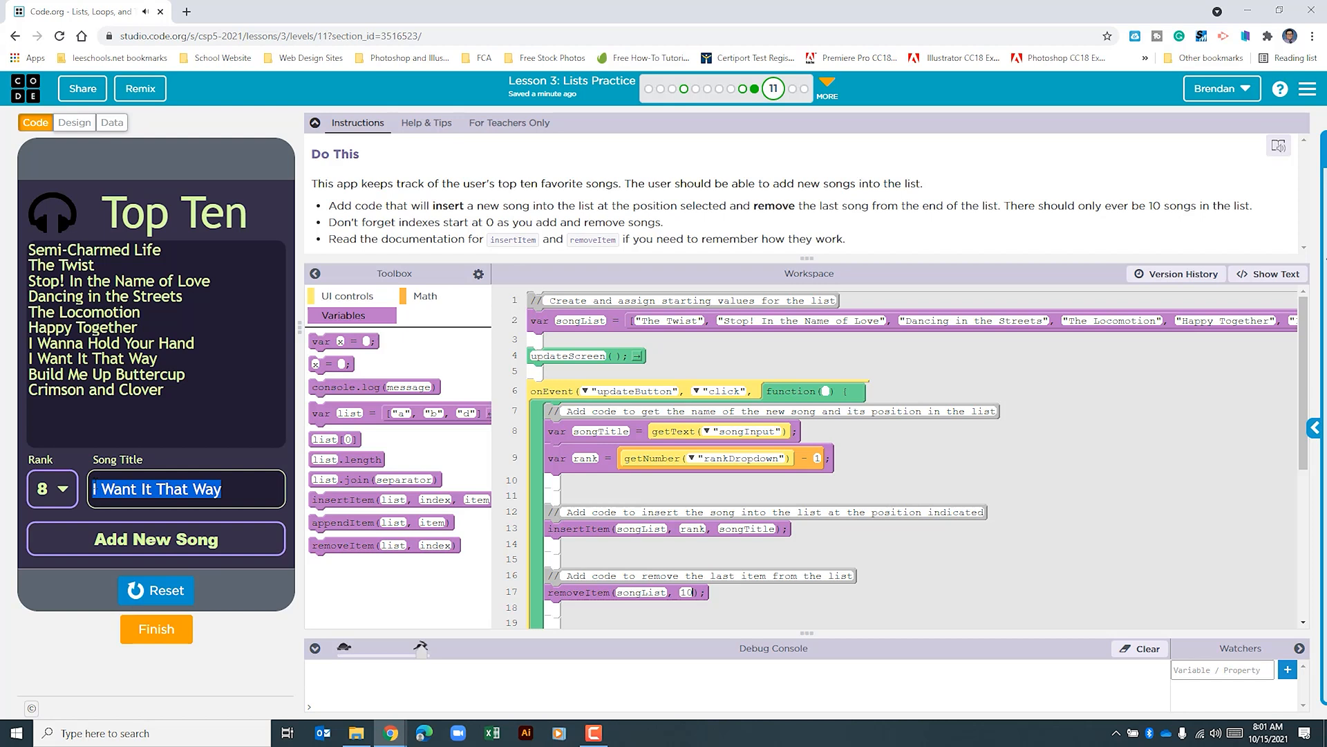
left_click(53, 488)
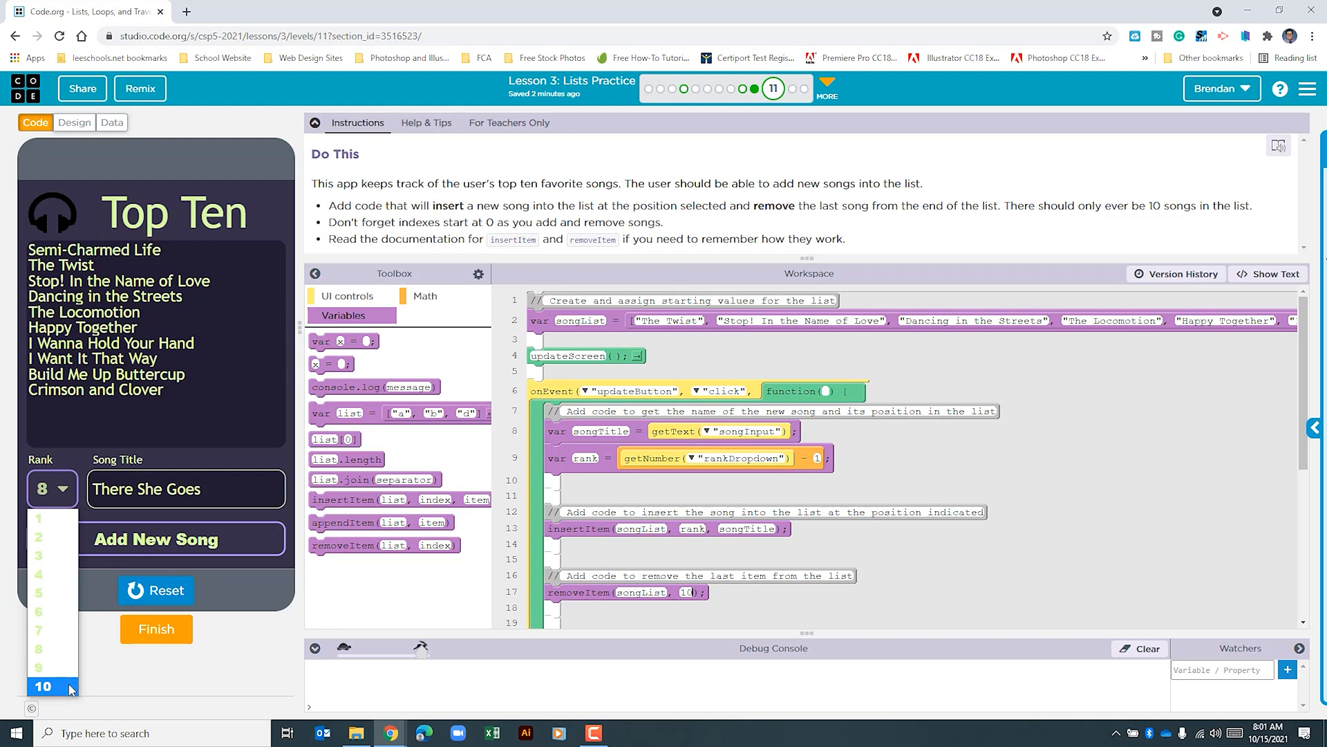
left_click(42, 686)
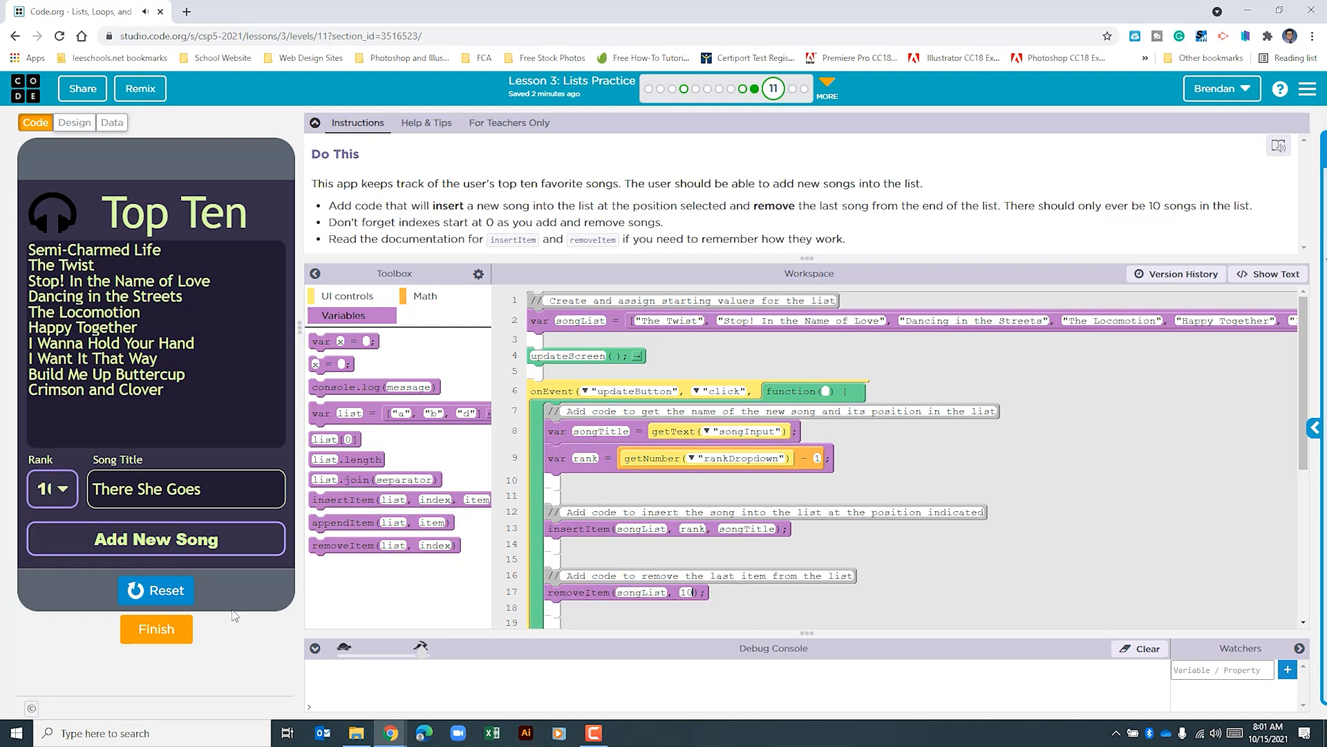
left_click(156, 538)
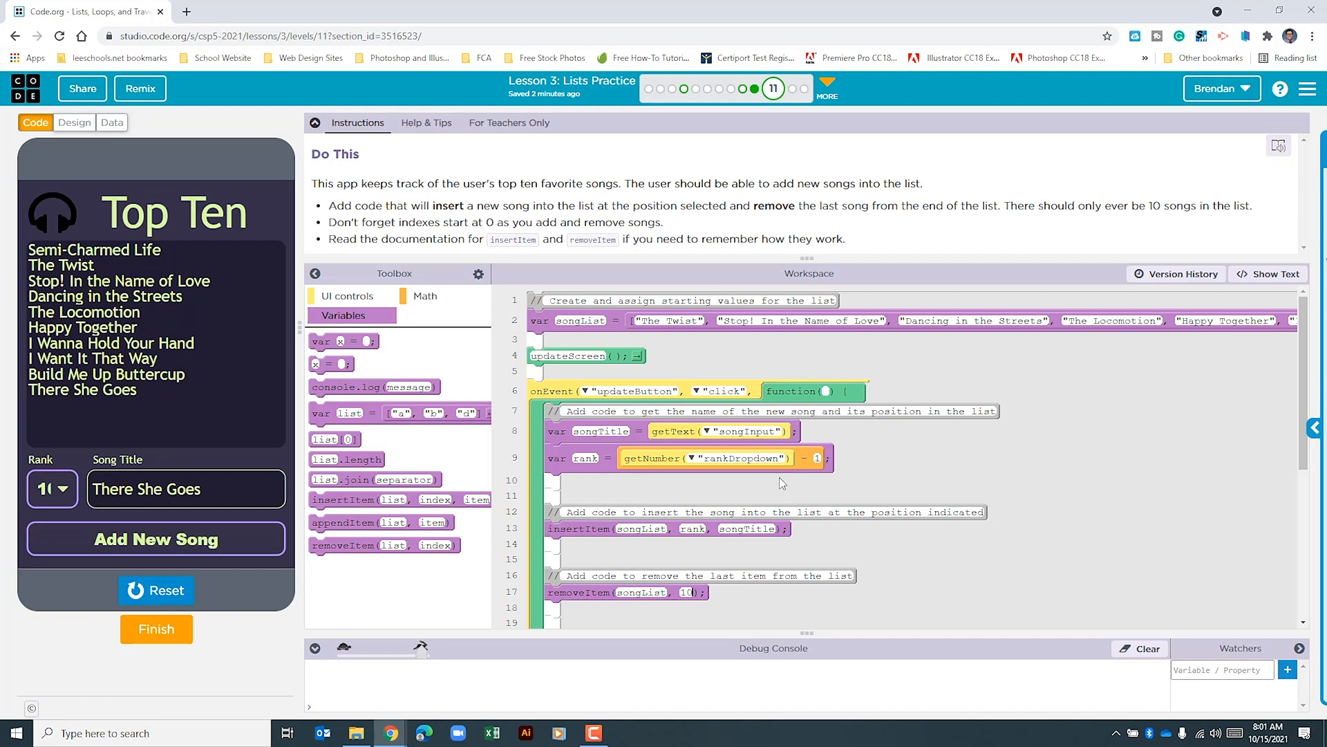
mouse_move(155, 629)
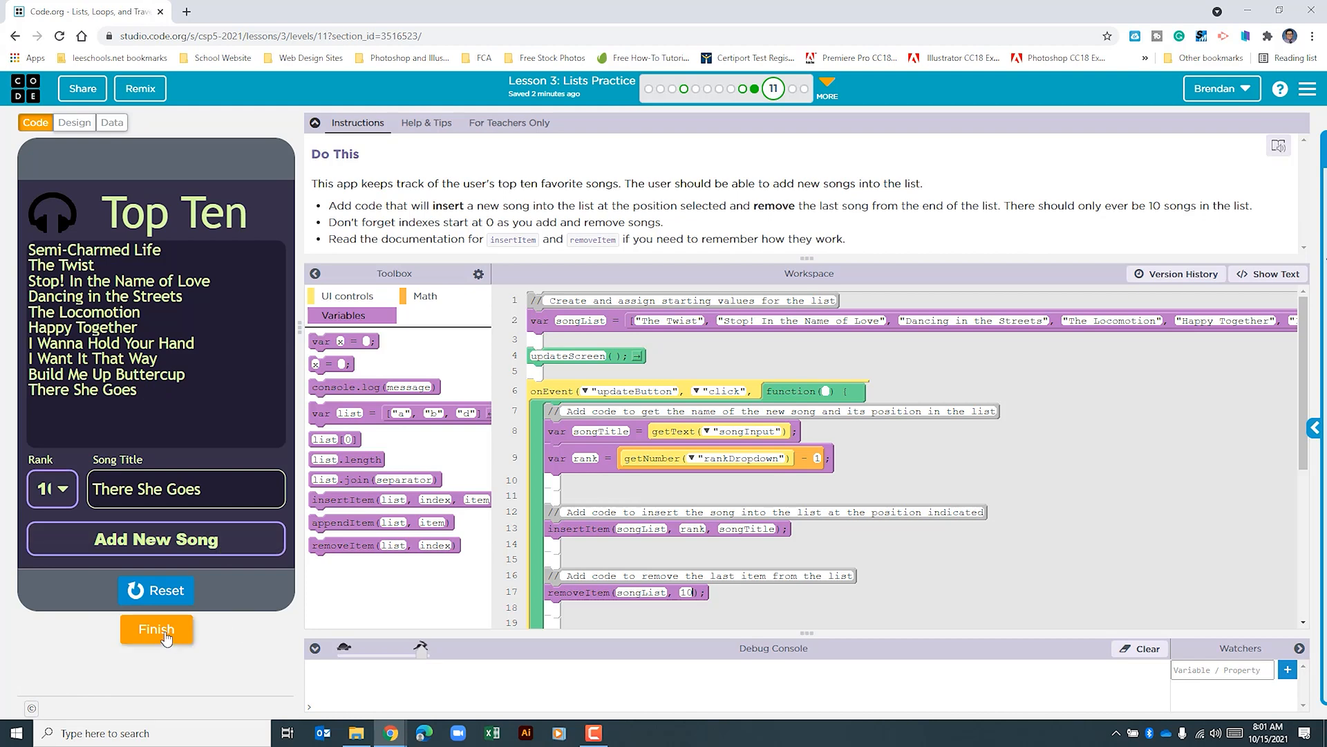